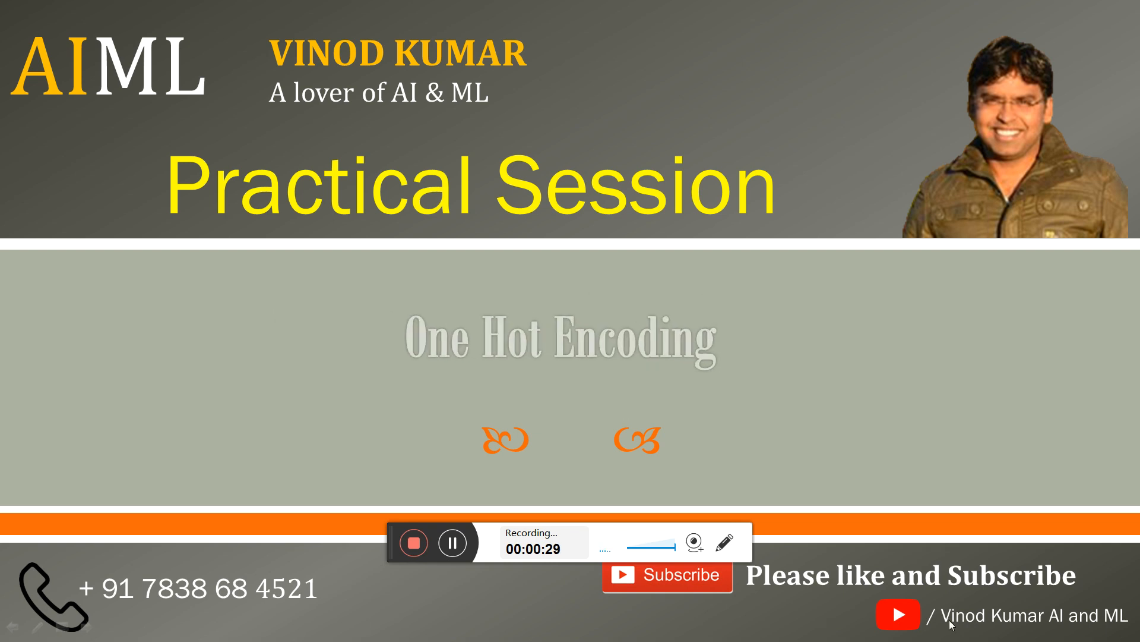
mouse_move(1032, 386)
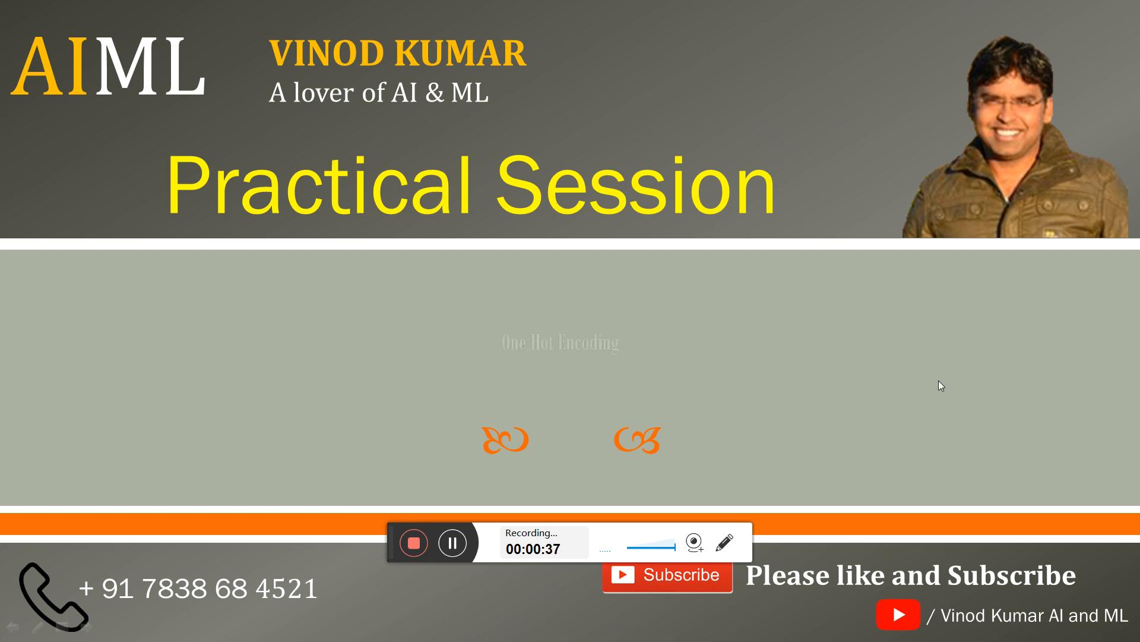
- Leave the slideshow and bring up the window switcher with Alt+Tab
key("alt+tab")
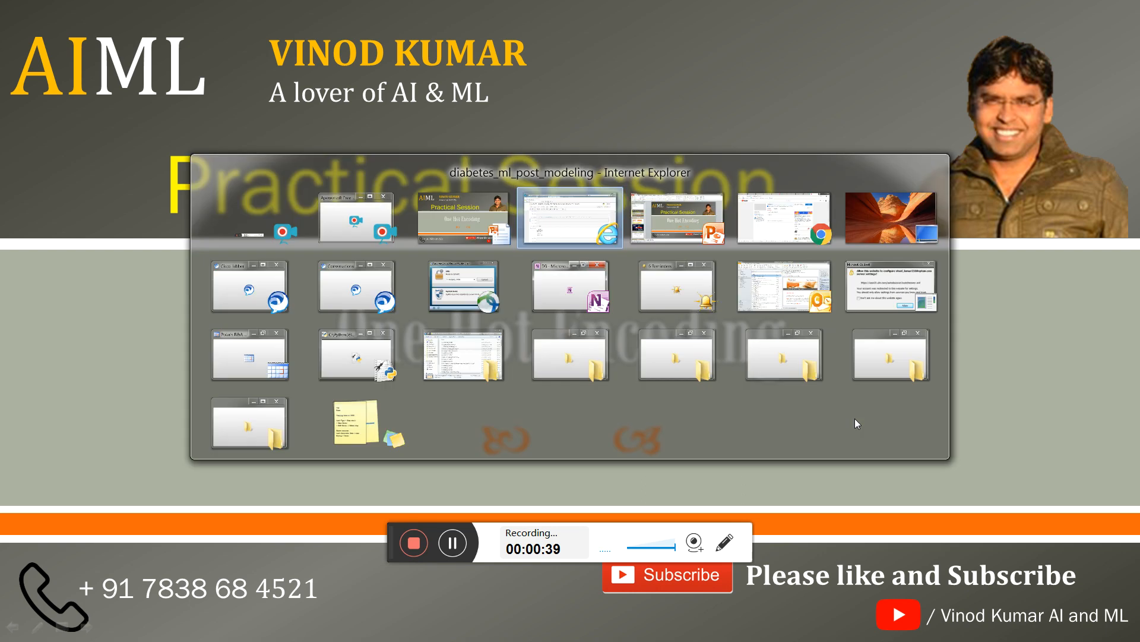
- Switch to the diabetes_ml_post_modeling notebook and enter the empty cell below the commented df1 line
left_click(571, 220)
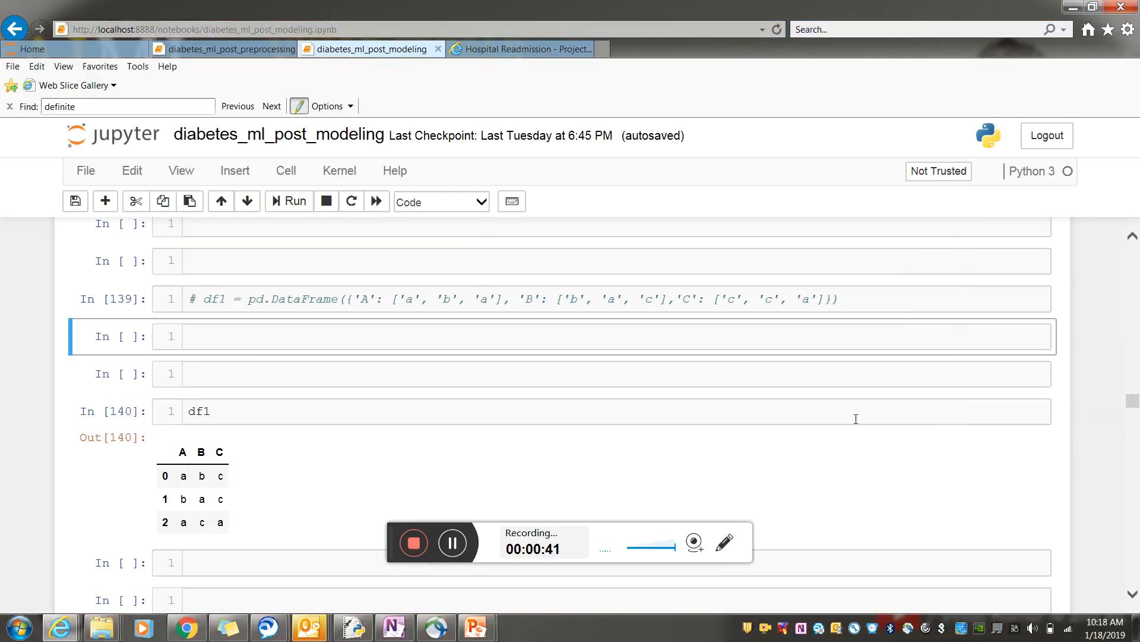
mouse_move(490, 376)
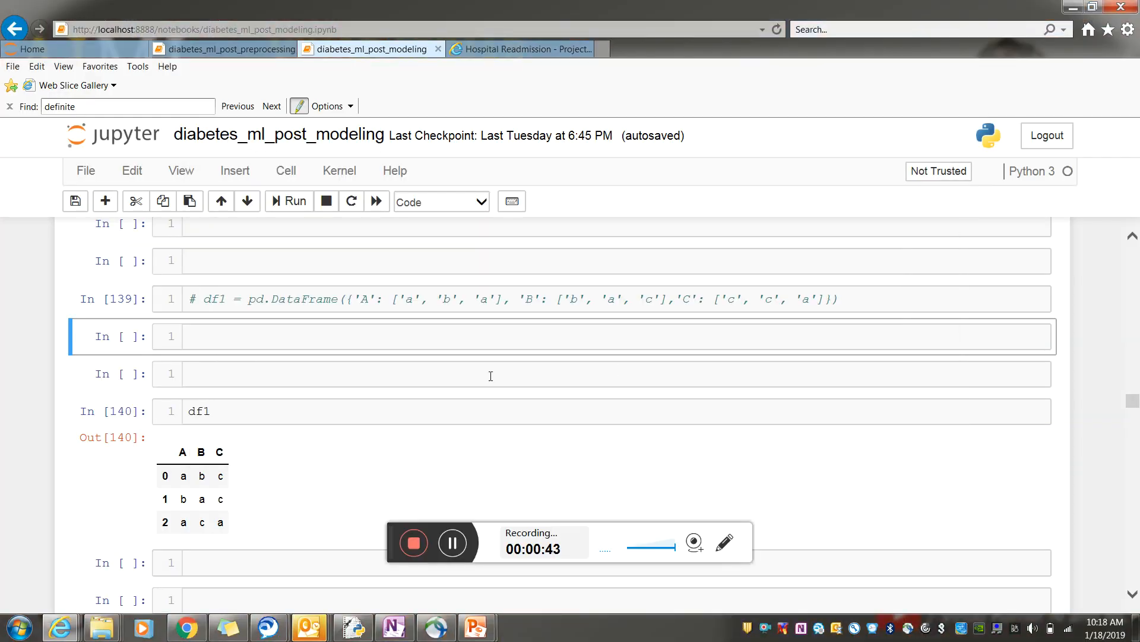
scroll("down", 3)
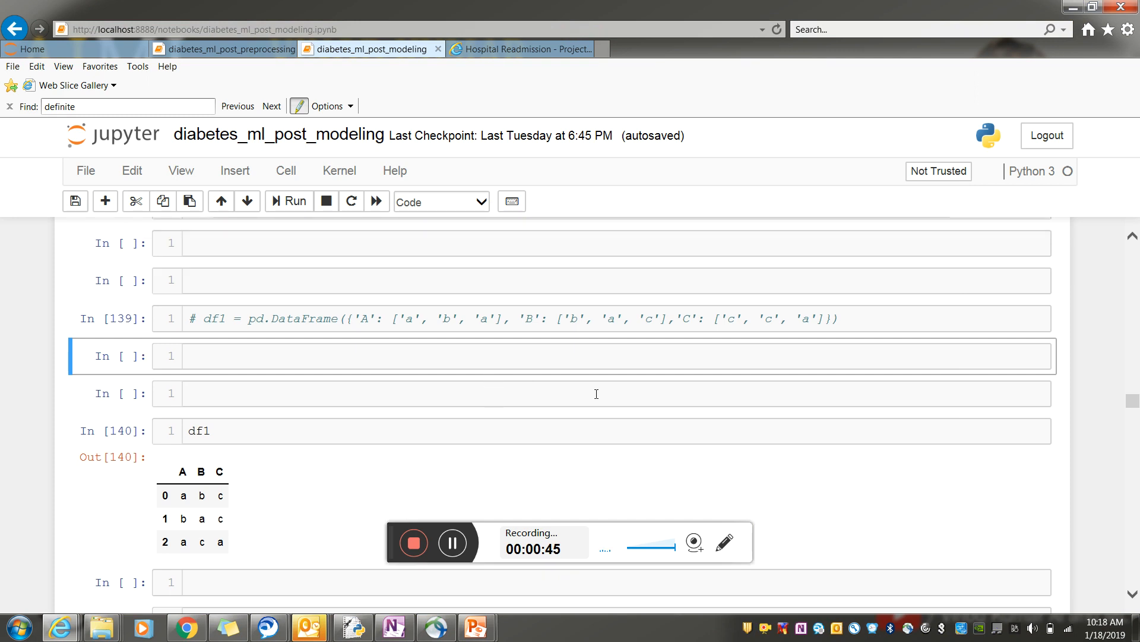
mouse_move(682, 418)
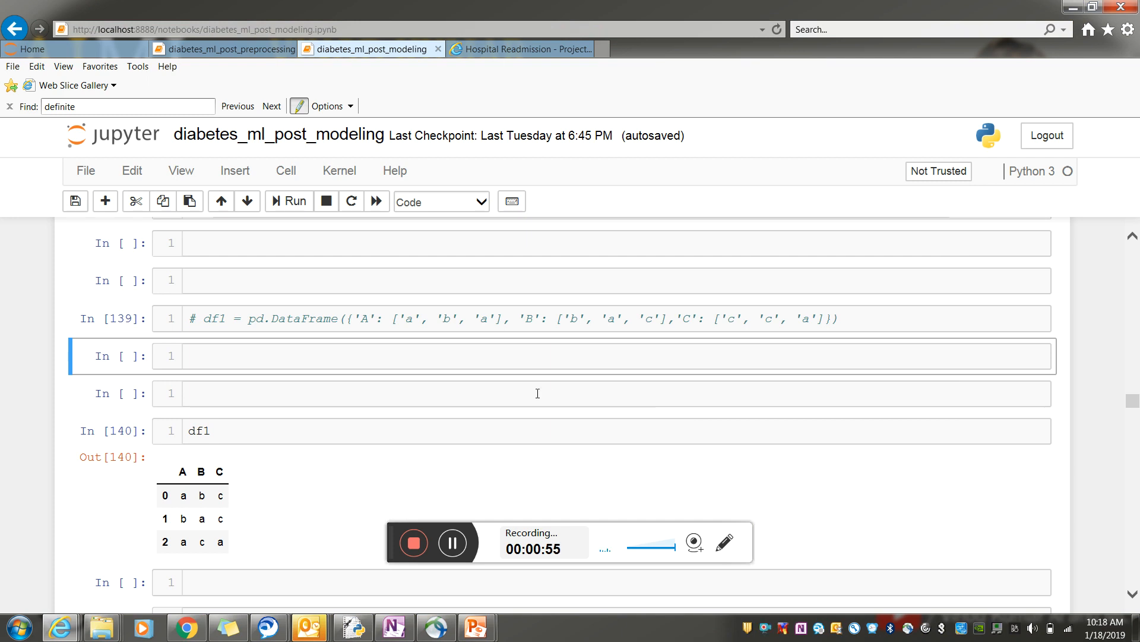
scroll("up", 3)
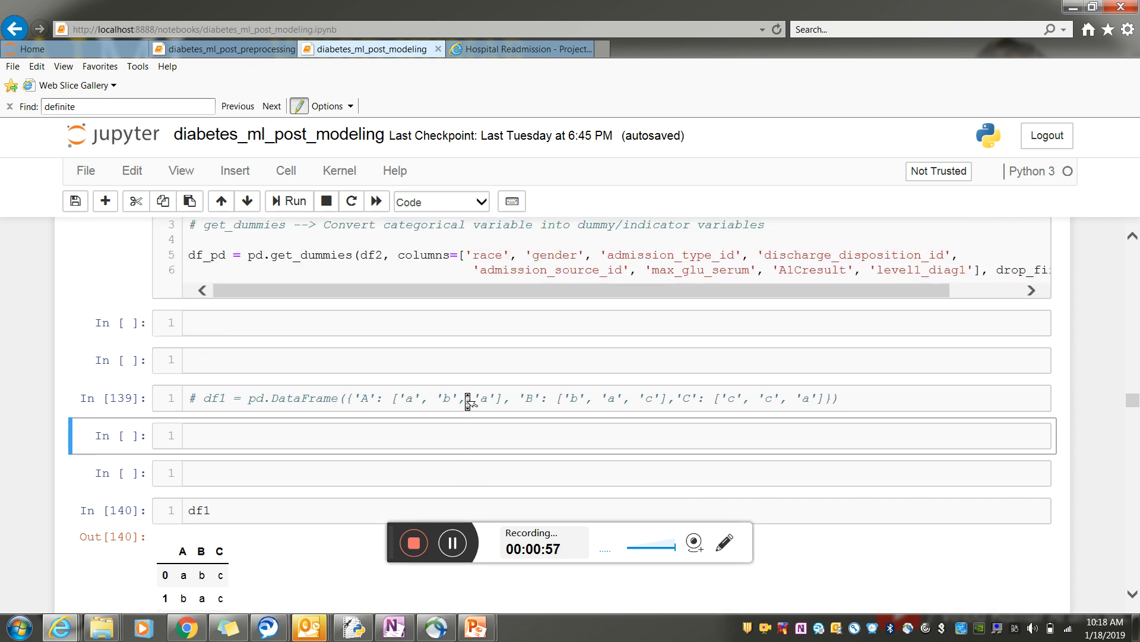
scroll("down", 3)
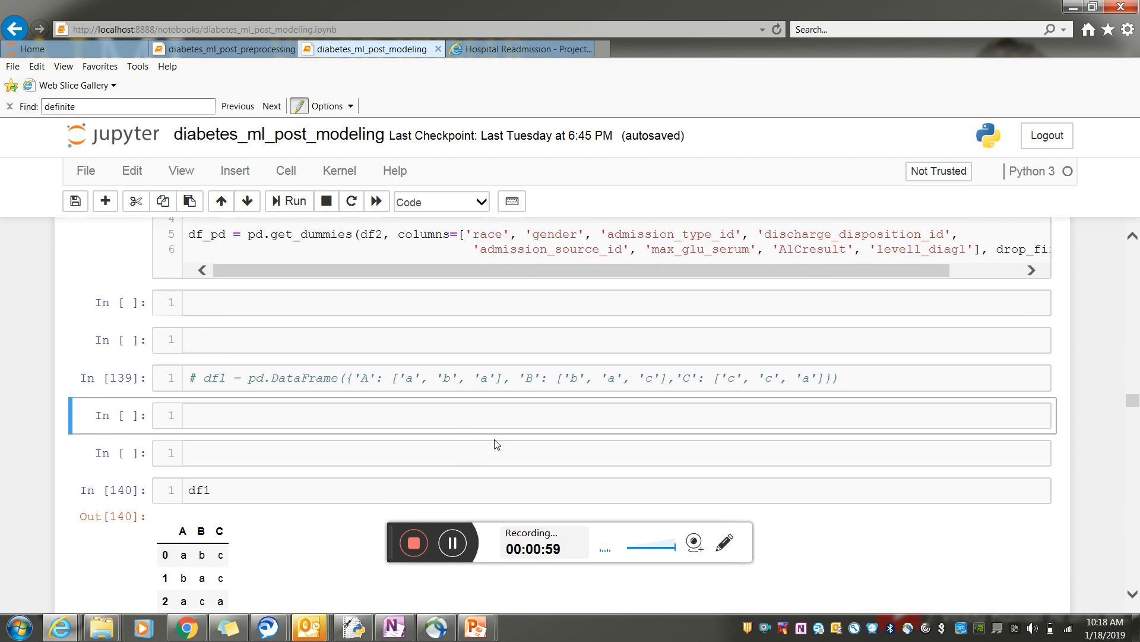
left_click(509, 415)
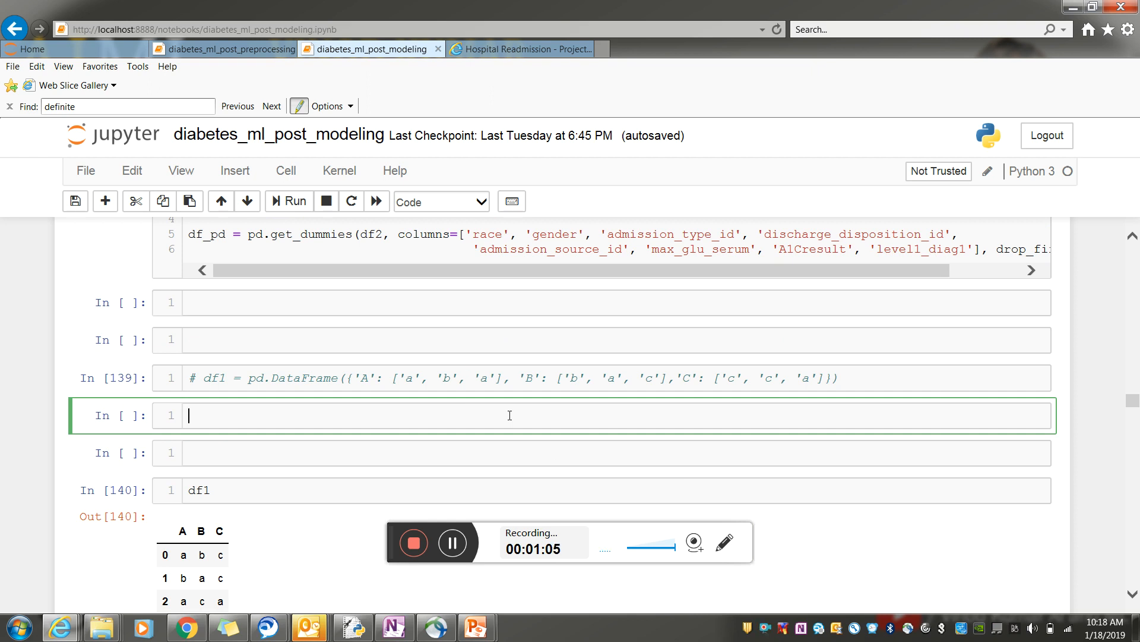
- Begin df1 = pd.DataFrame({...}) with column 'A' holding ['a','b','c']
type("df1")
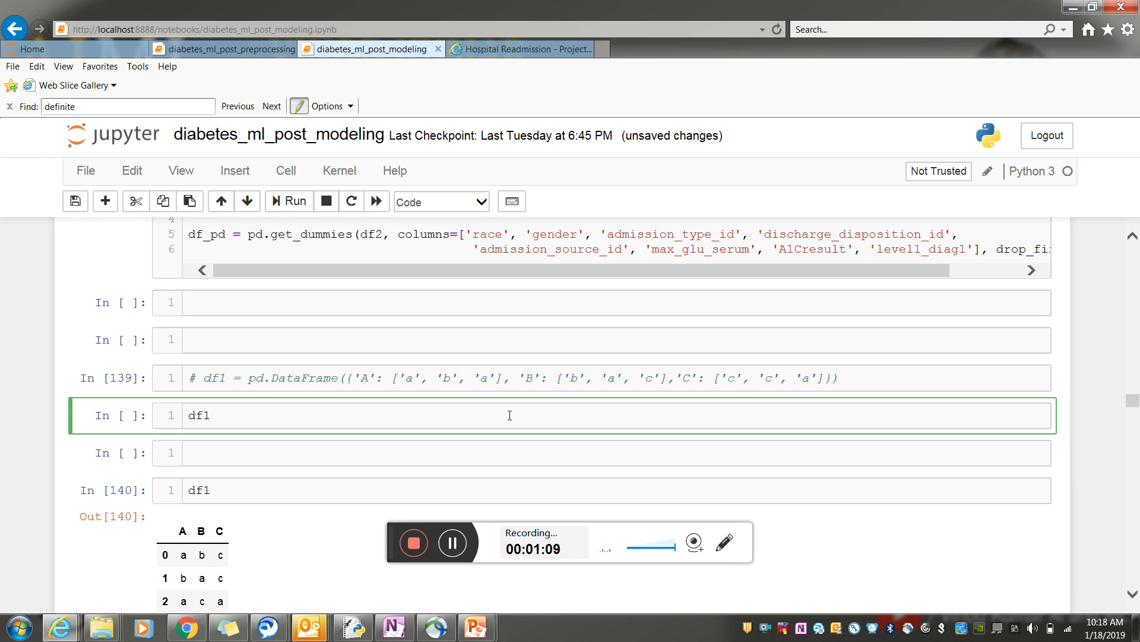
type("= pd")
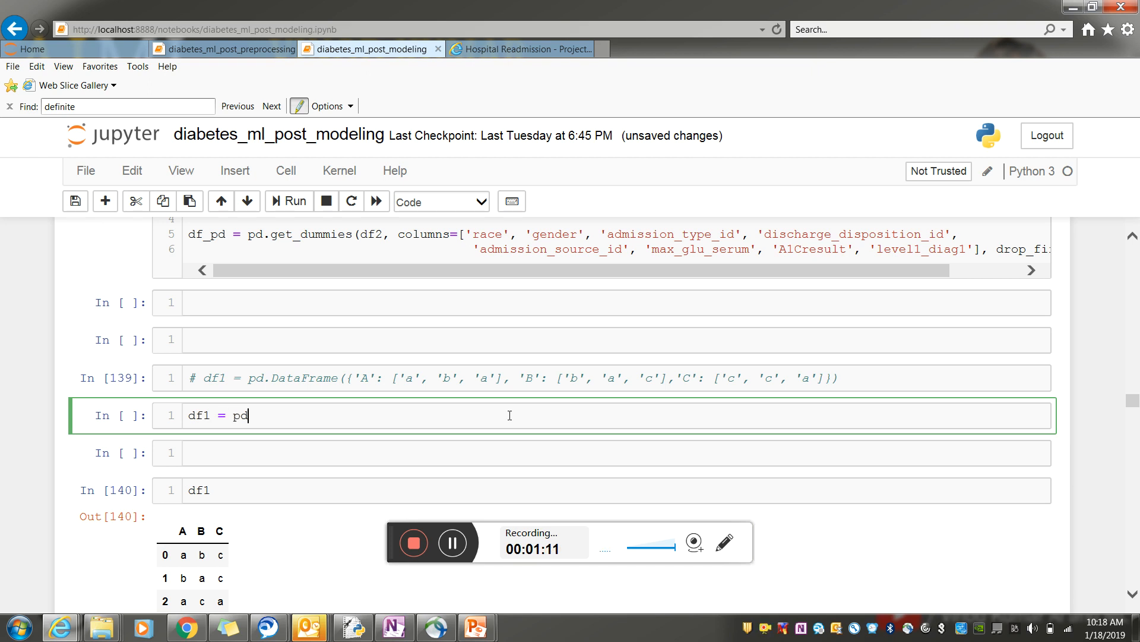
type(".")
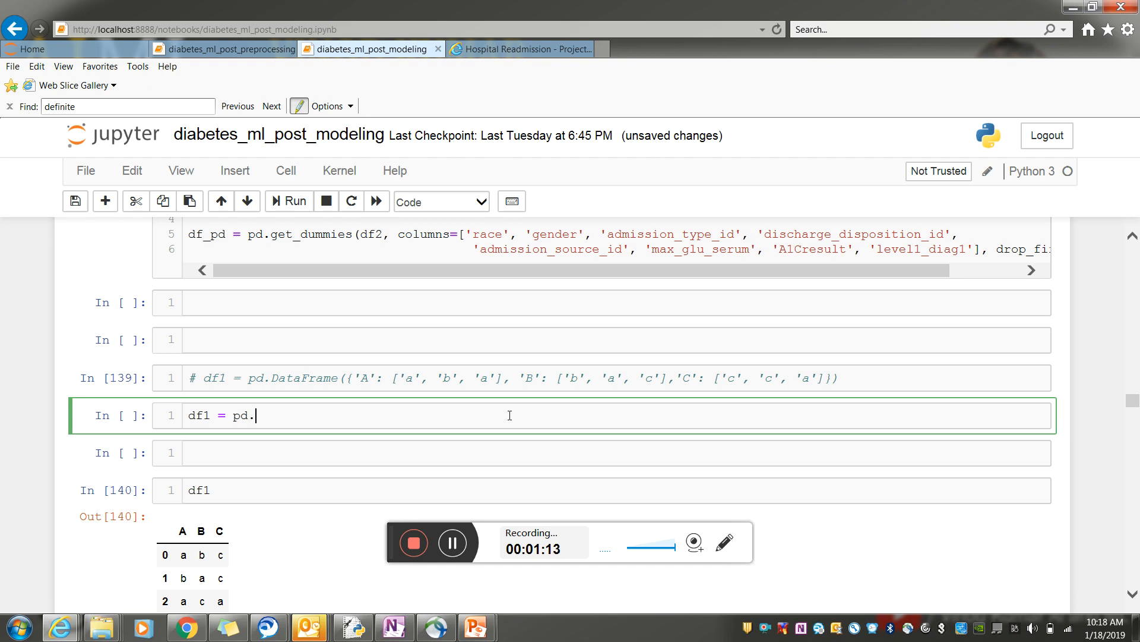
type("DataF")
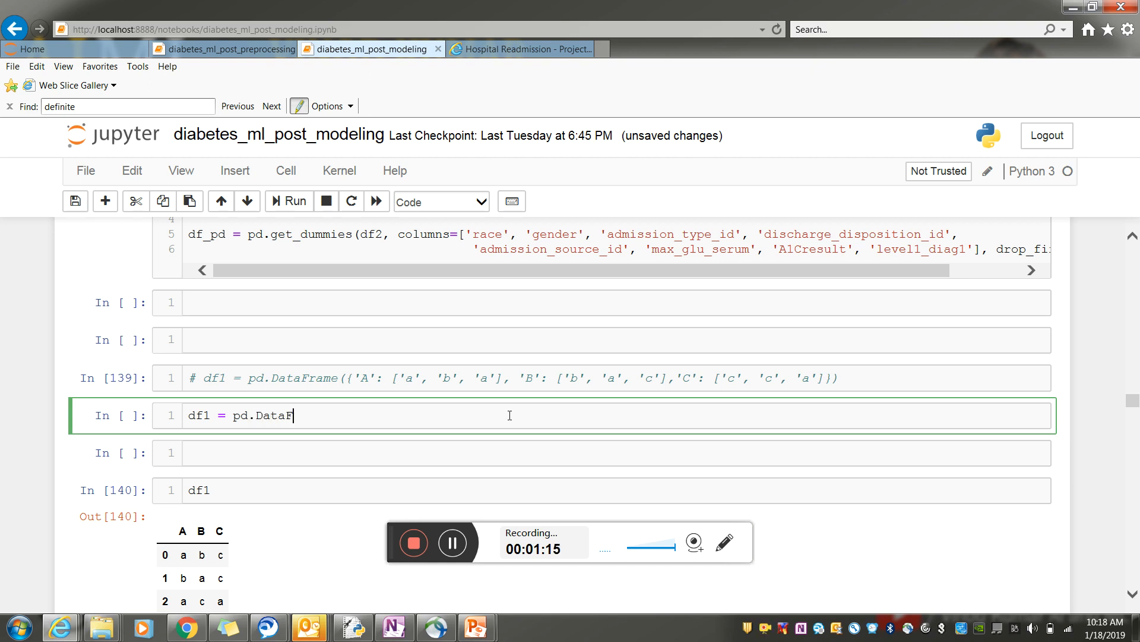
type("rame")
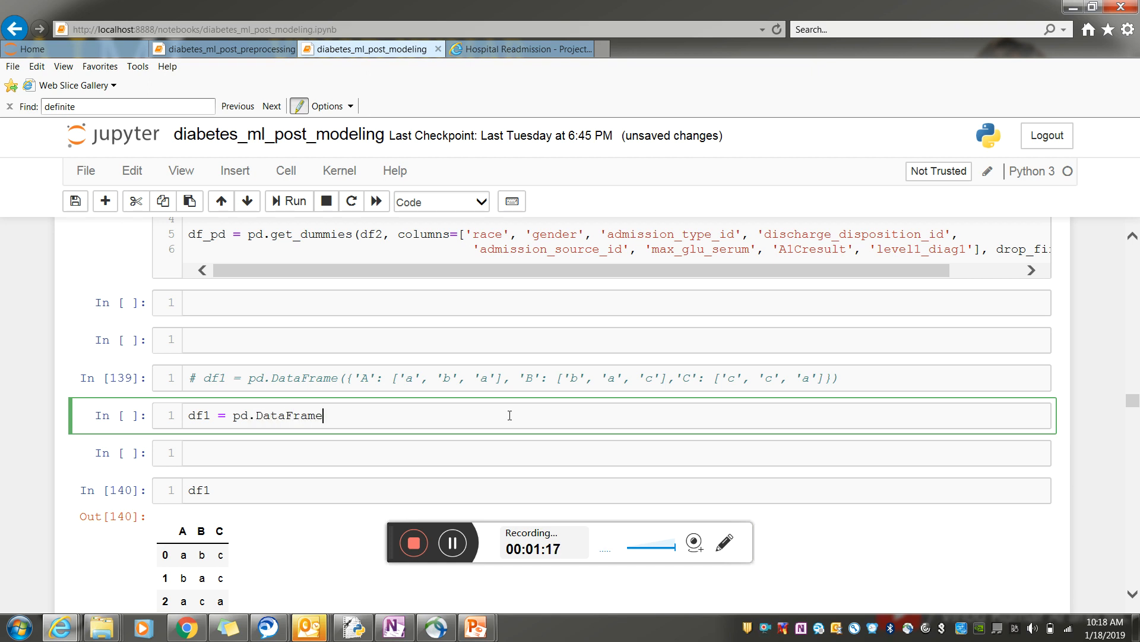
type("()")
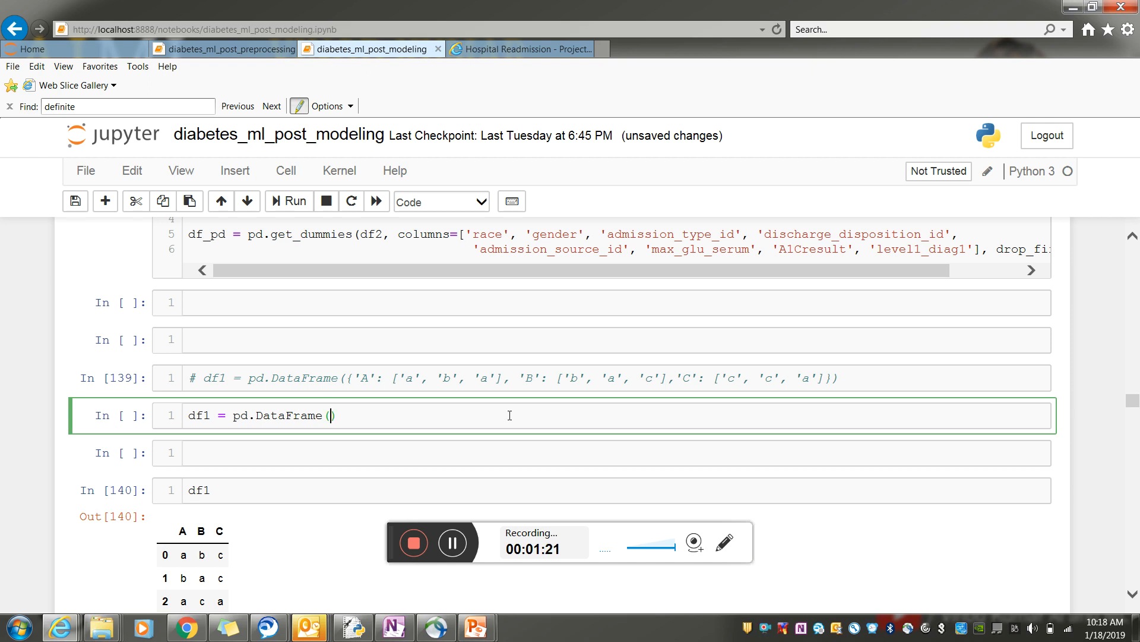
type("{")
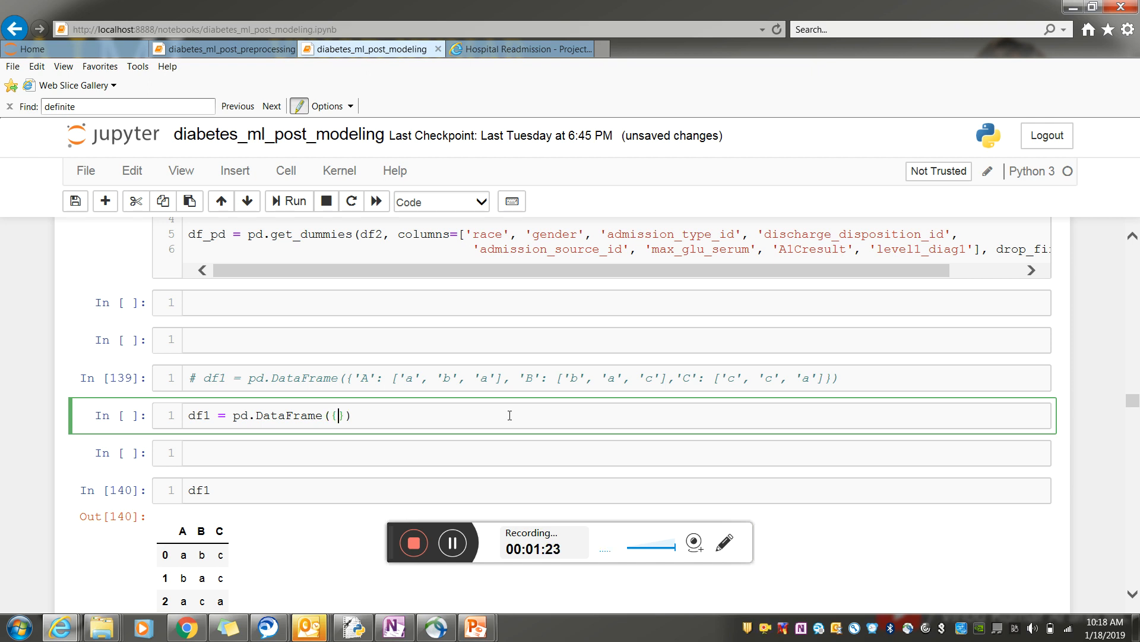
type("''")
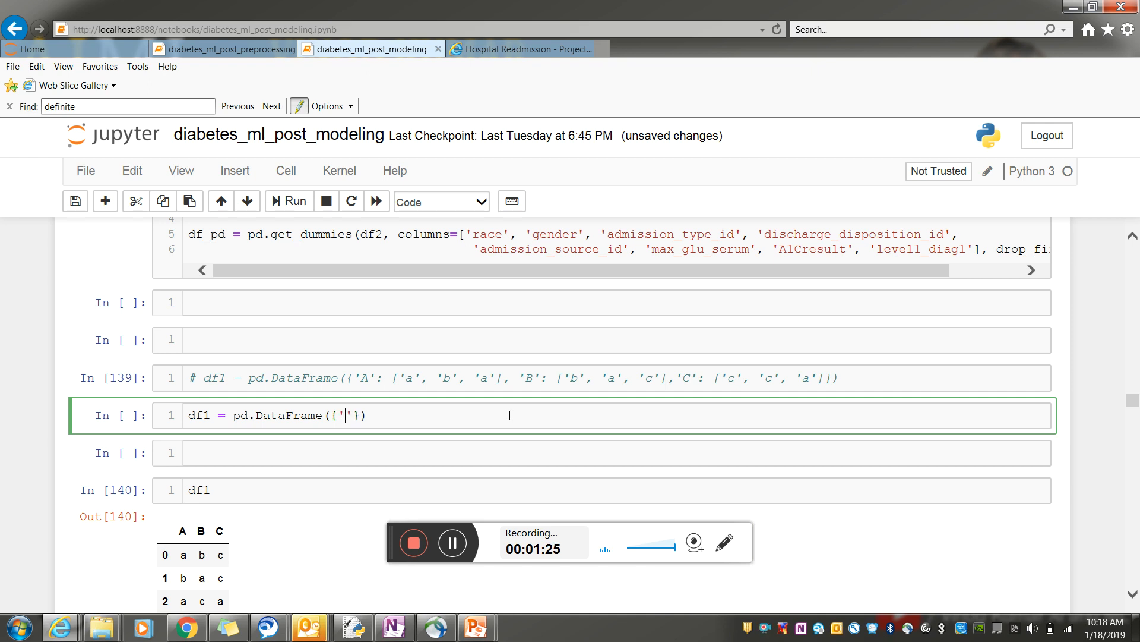
type("A")
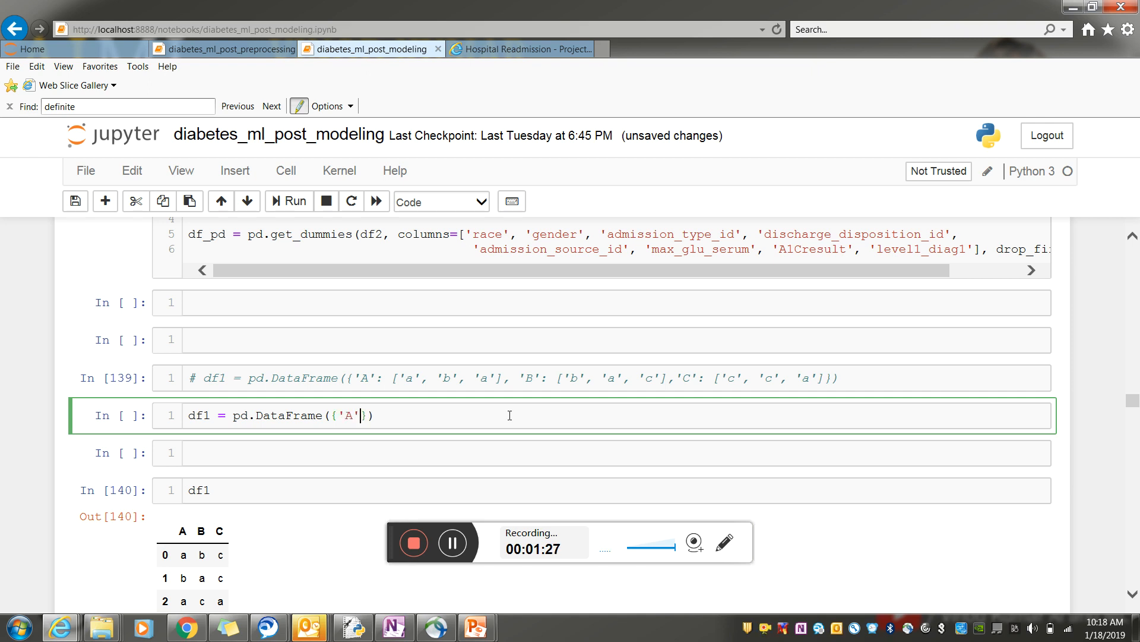
type(":")
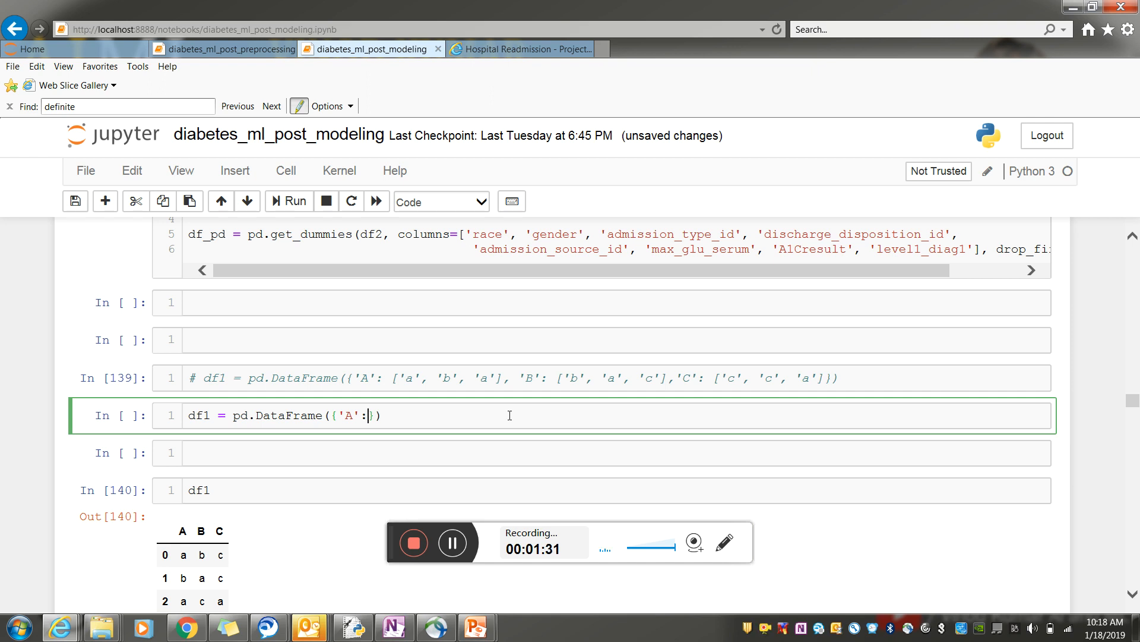
type("[]")
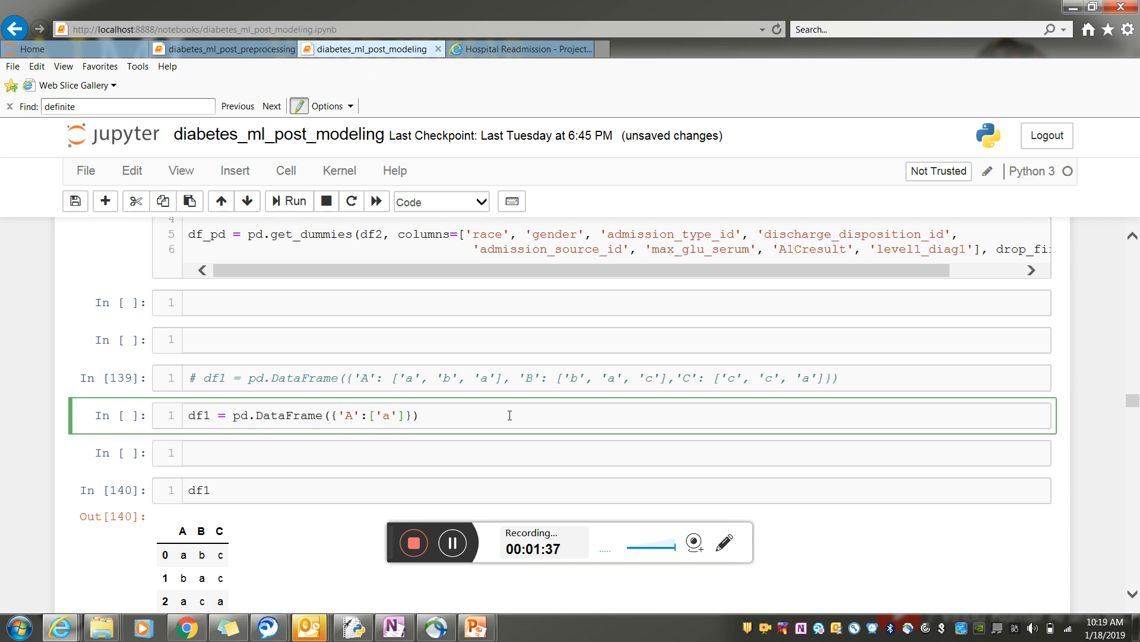
type(",'b'")
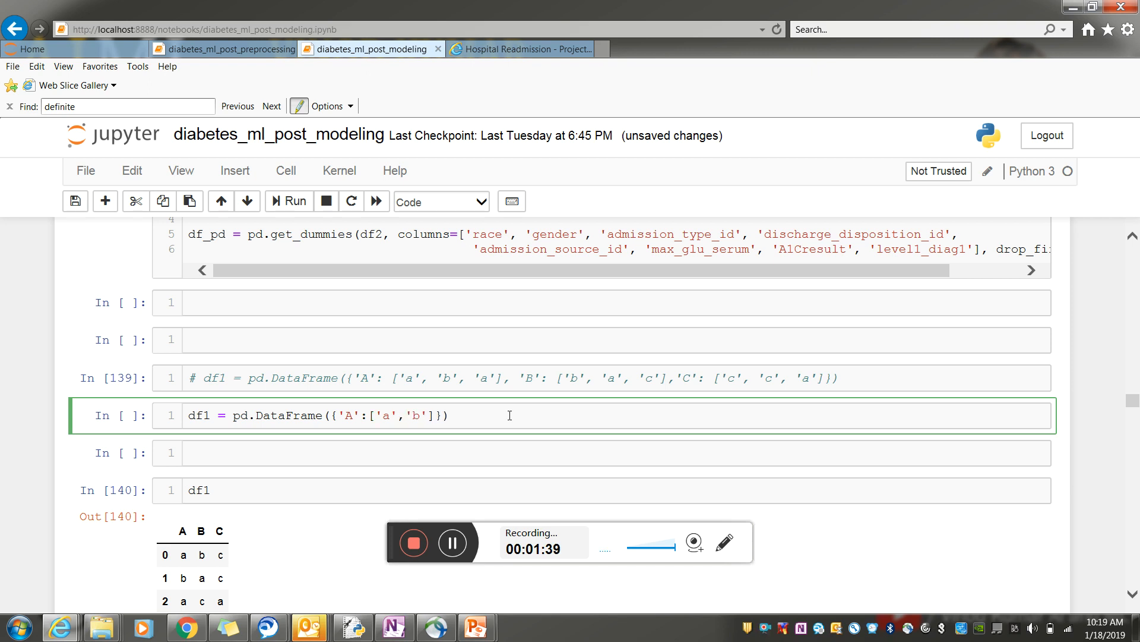
type(",'")
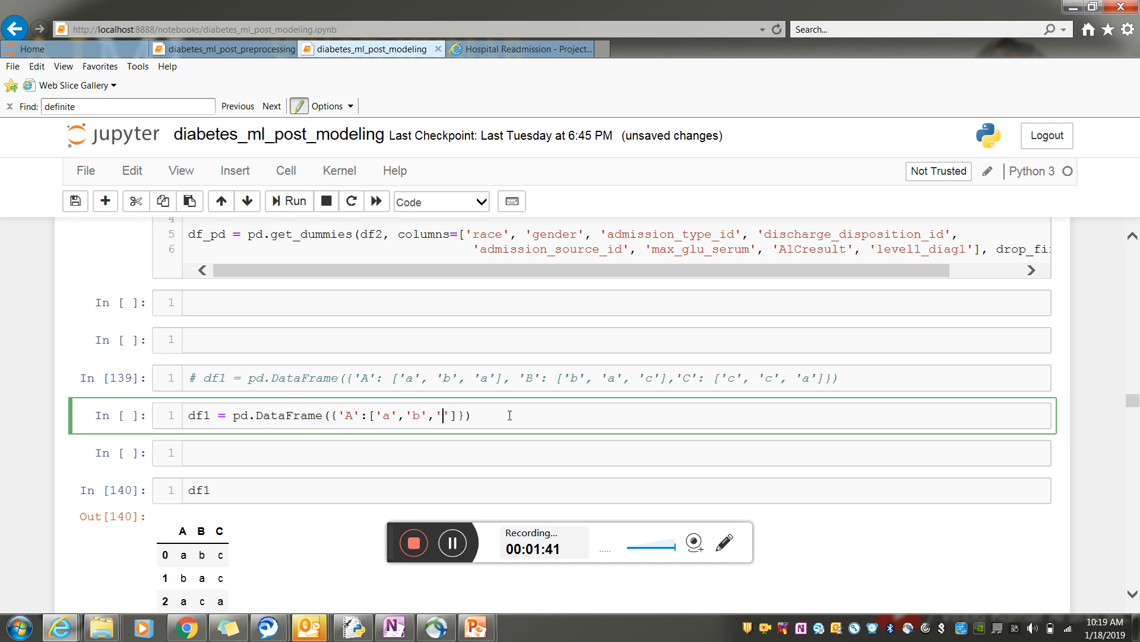
type("c")
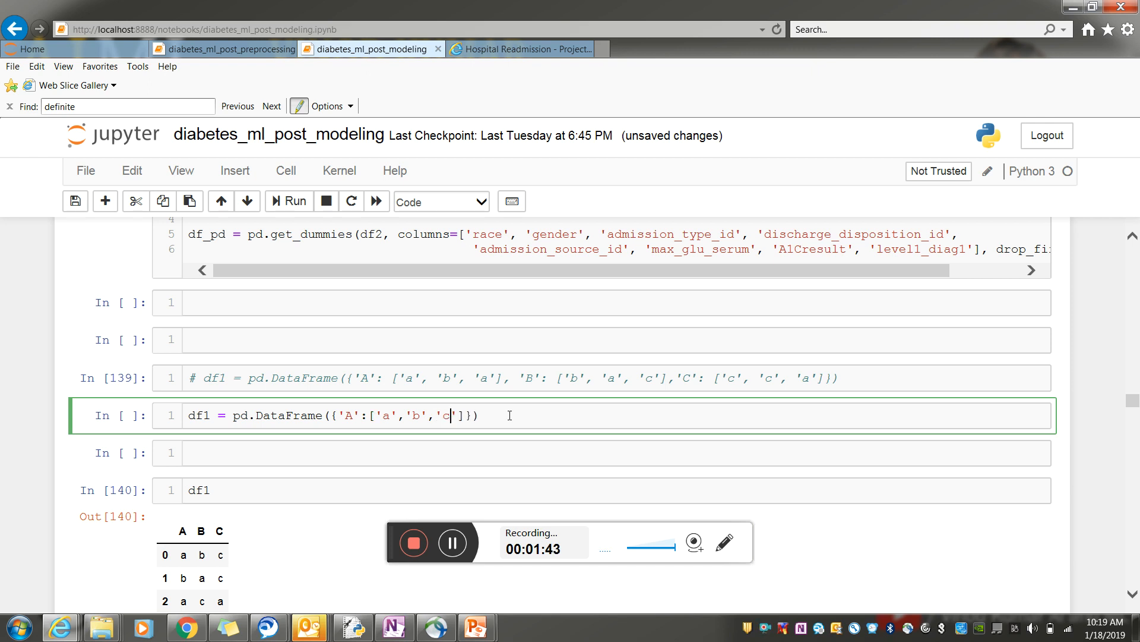
mouse_move(527, 420)
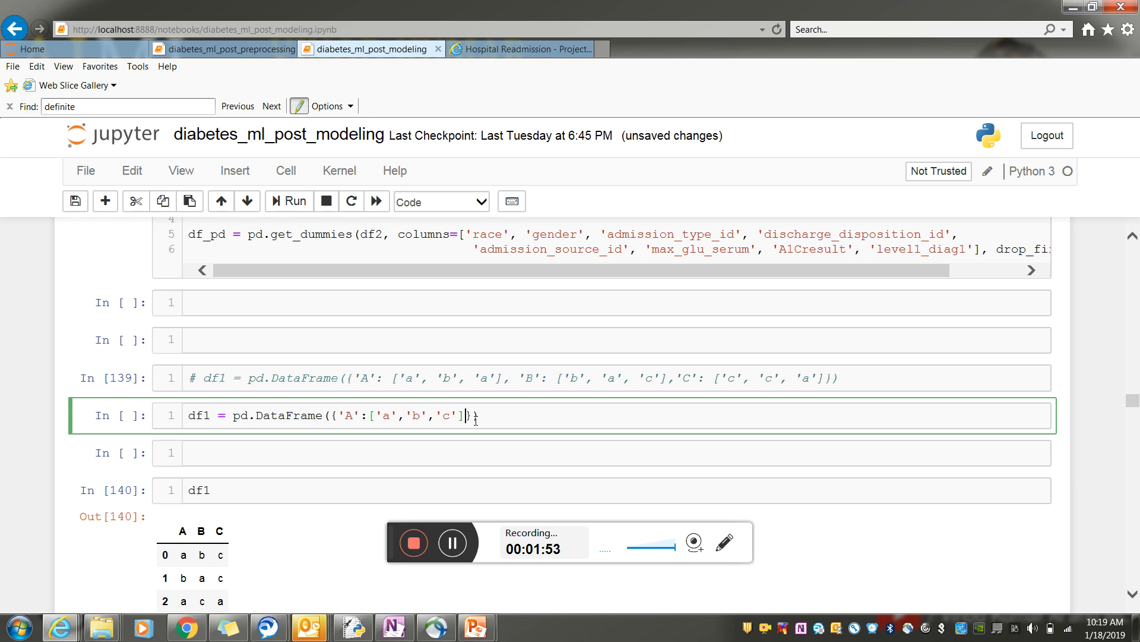
- Add columns 'B': ['b','a','c'] and 'C': ['c','c','a'] and run the cell
type(",")
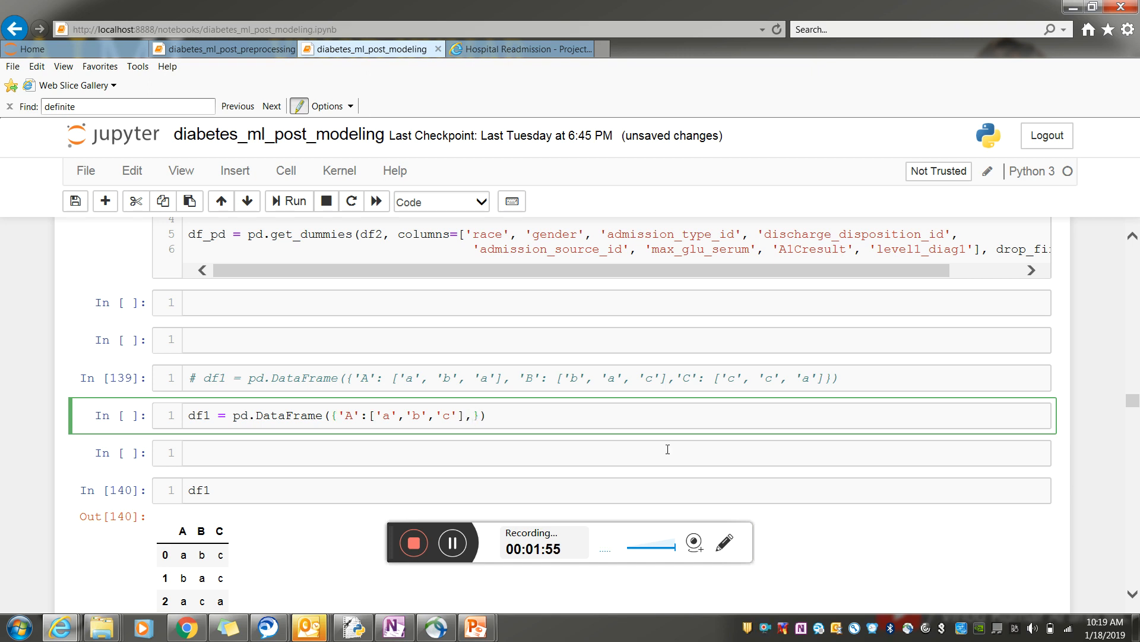
type("'B'")
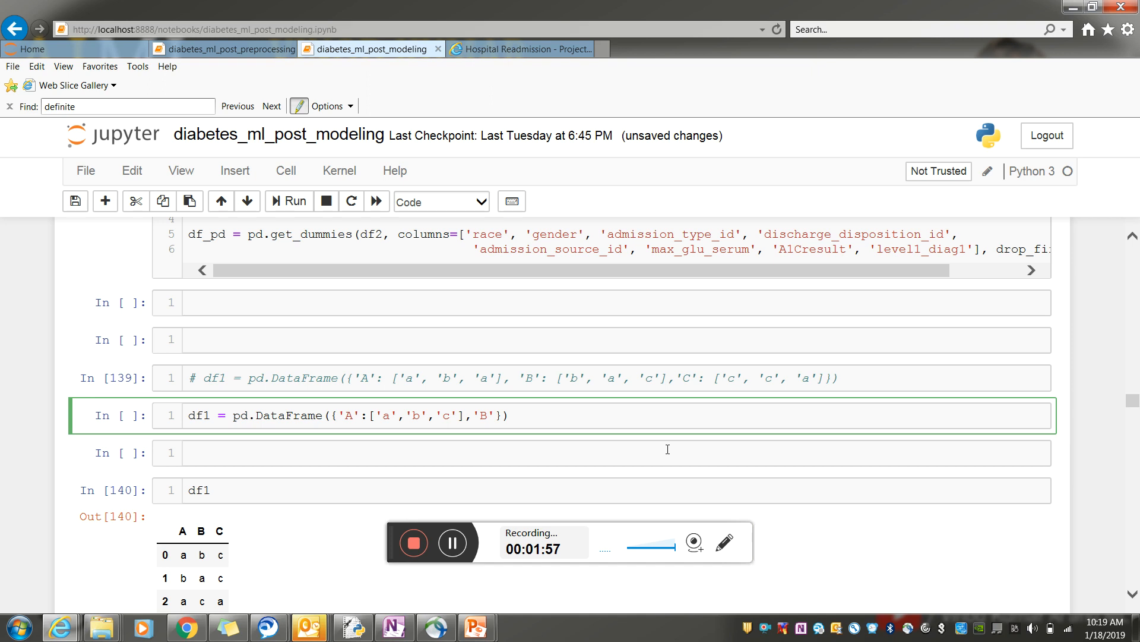
type(":")
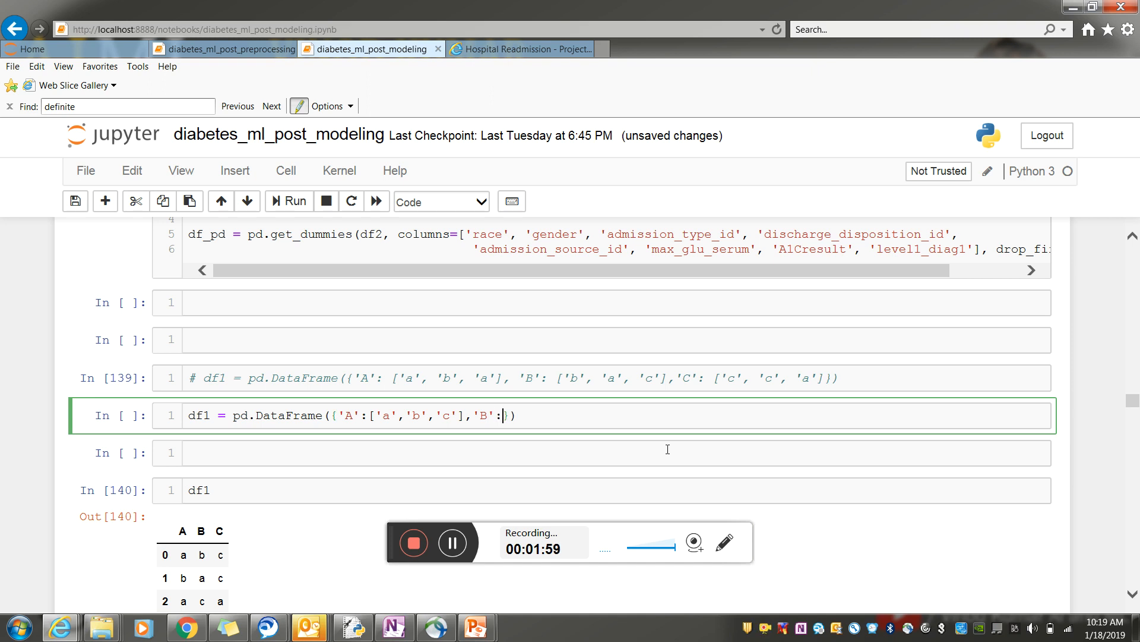
type("[")
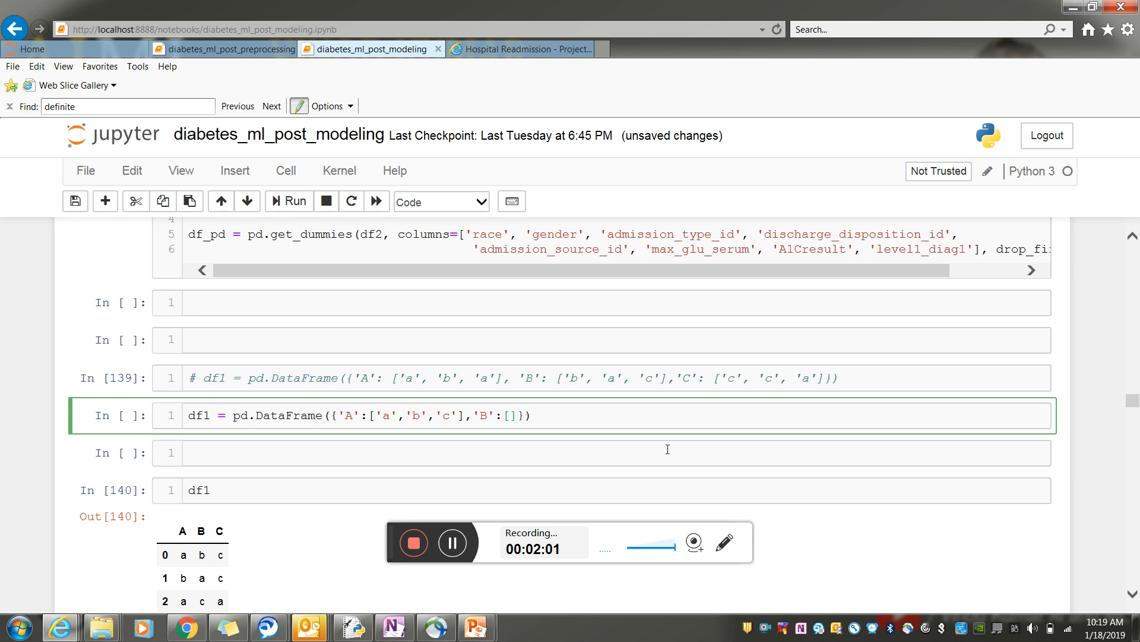
type("'b'")
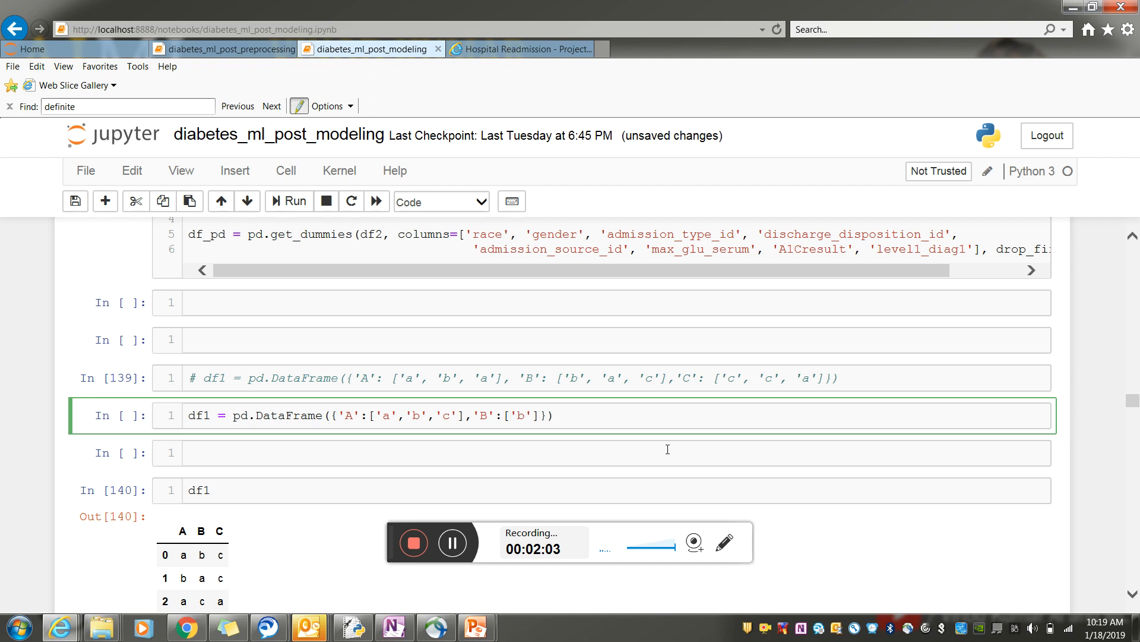
type(",'")
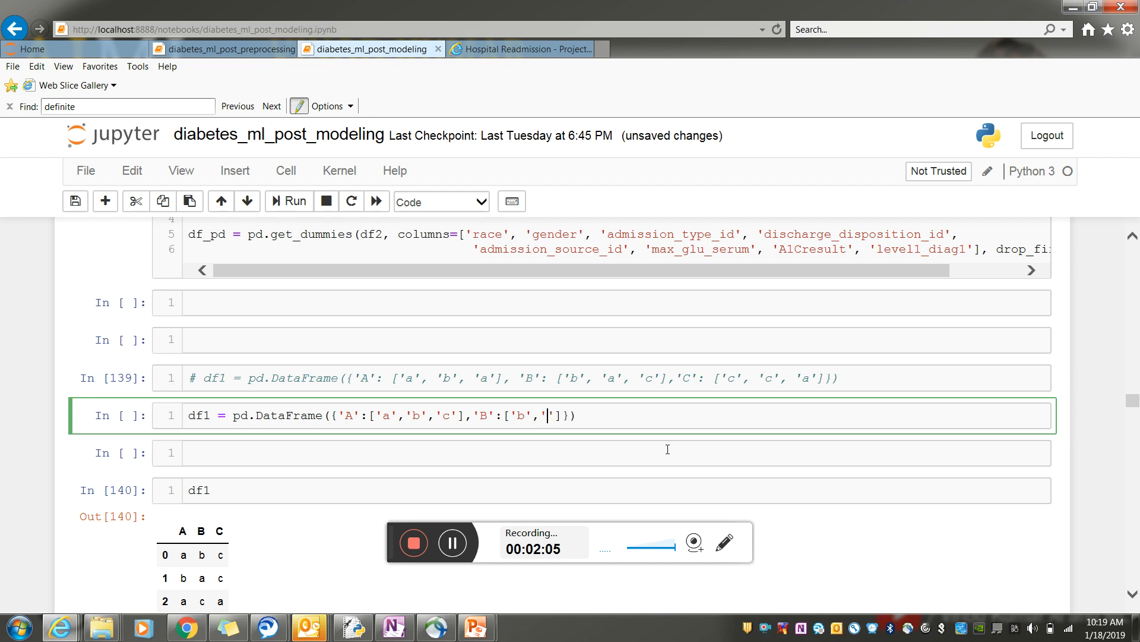
type("a")
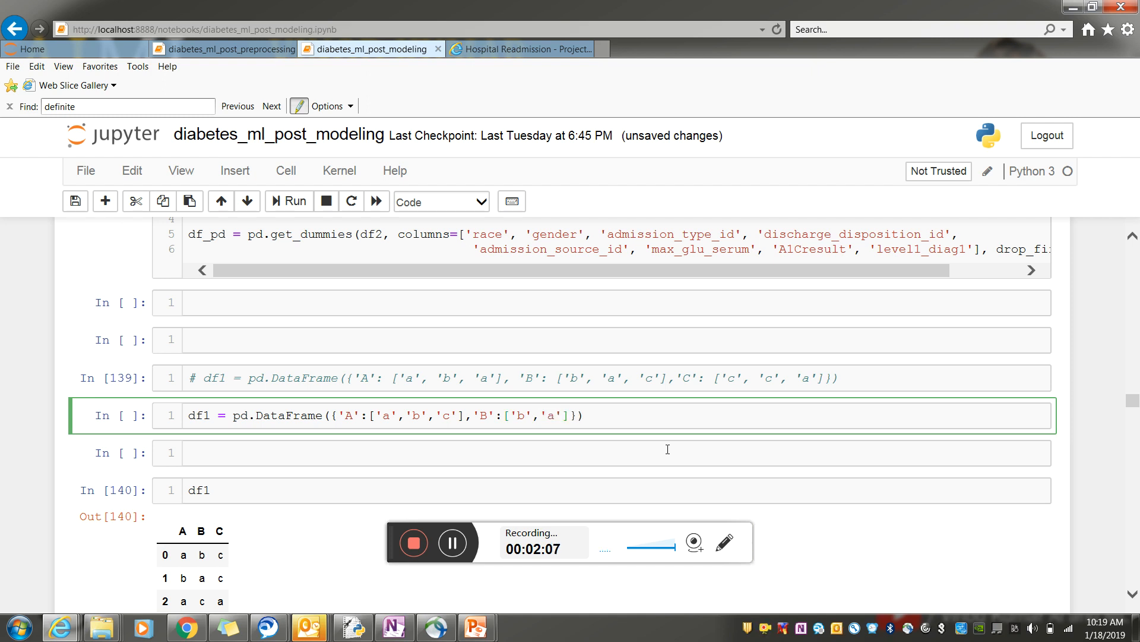
type(",'c'")
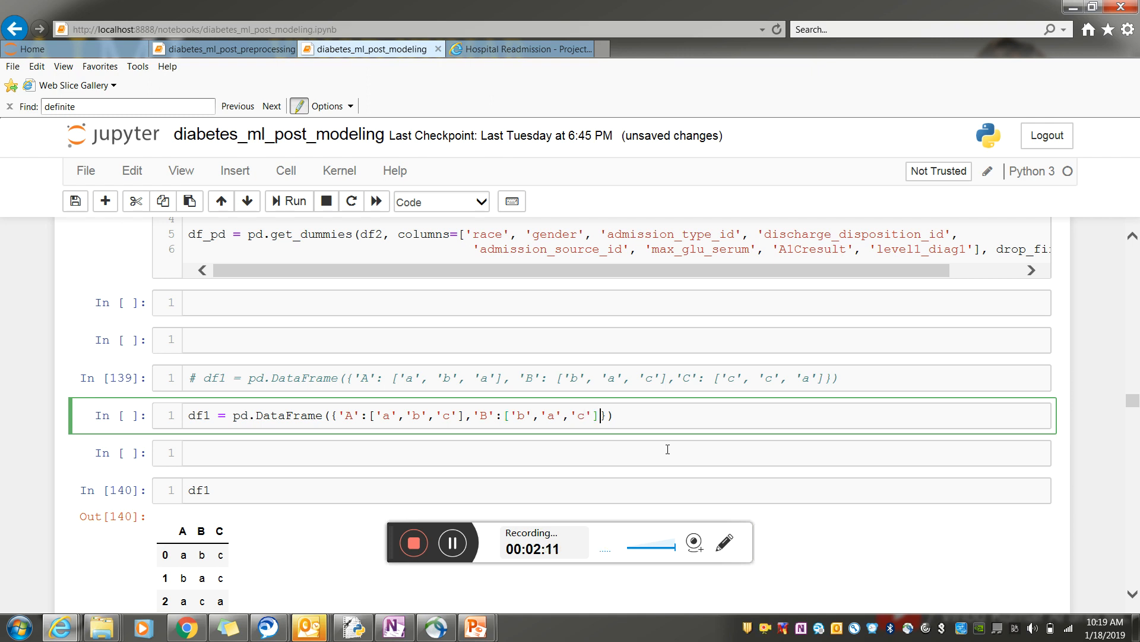
type(",'C'")
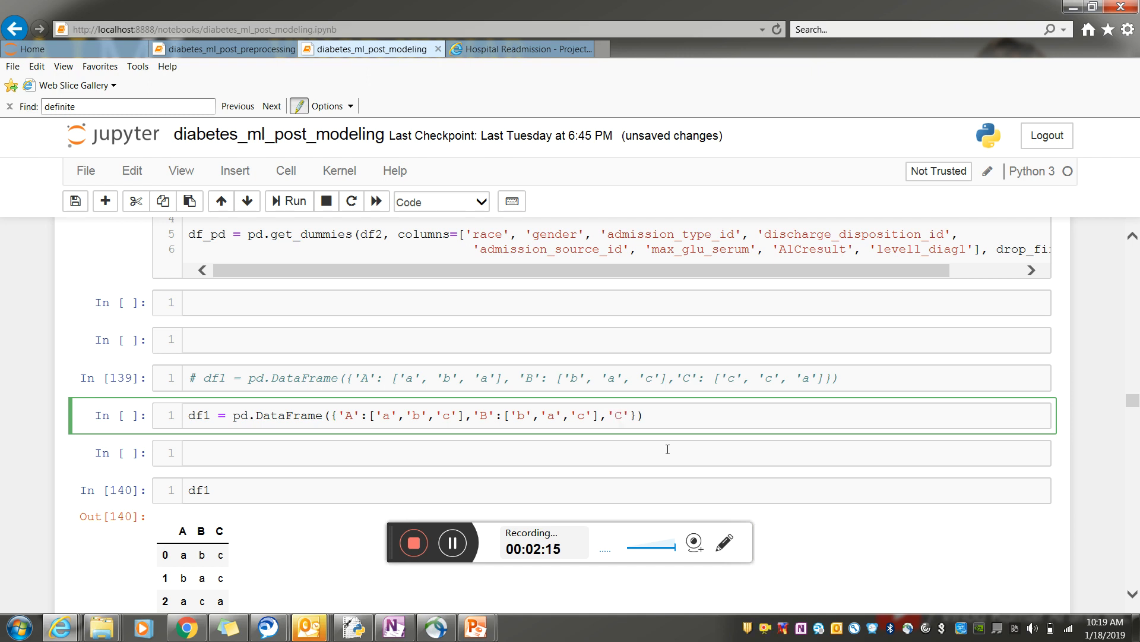
type(":")
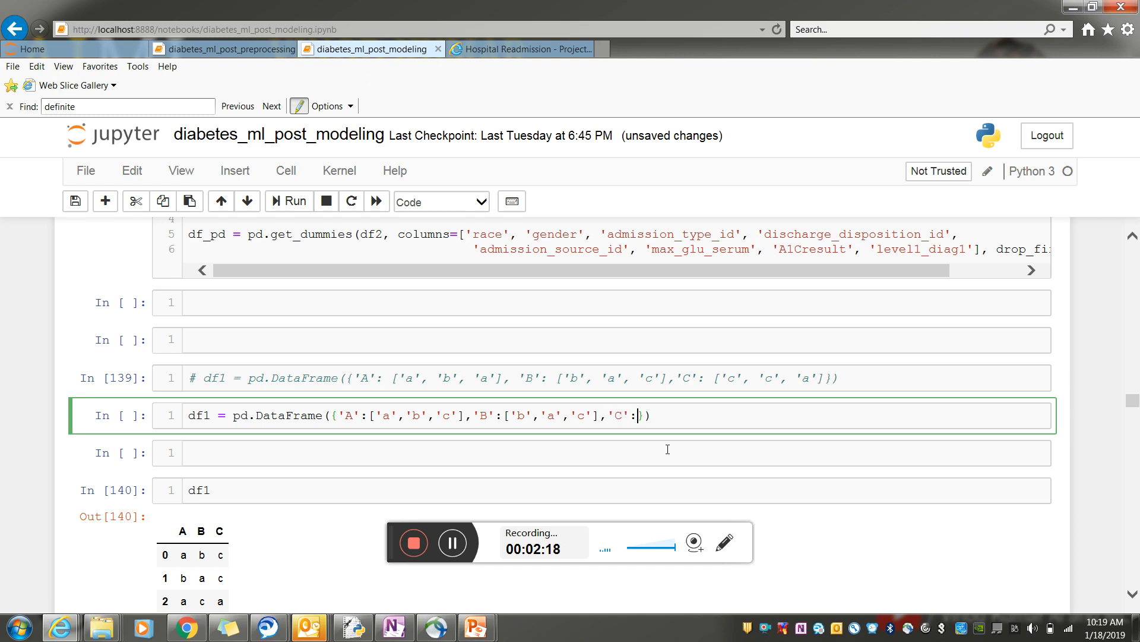
type("[")
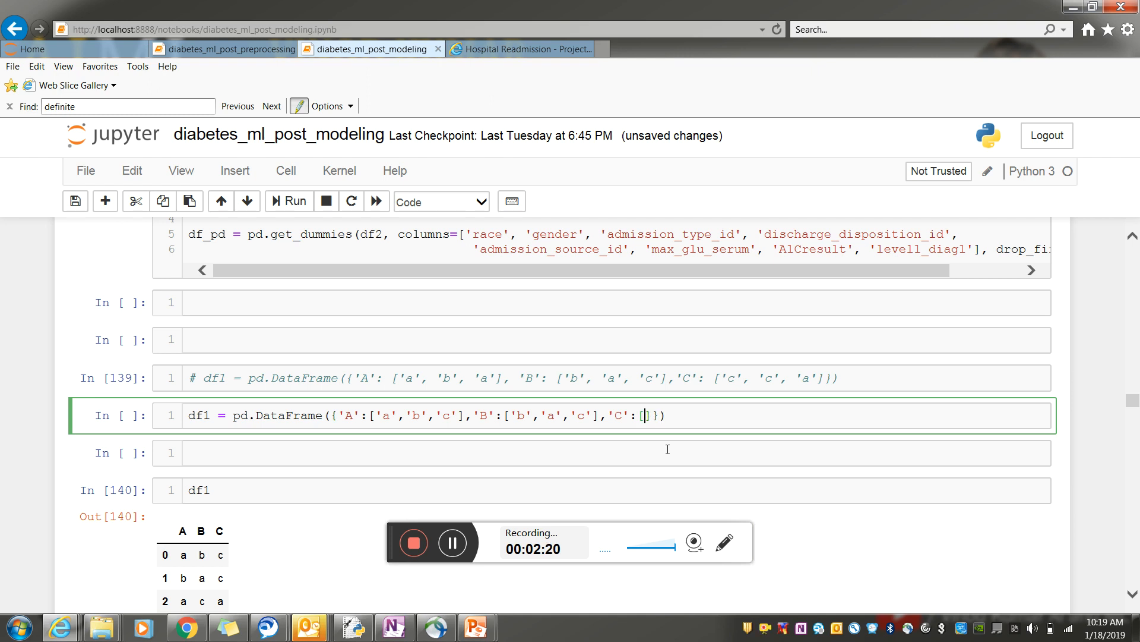
type("c")
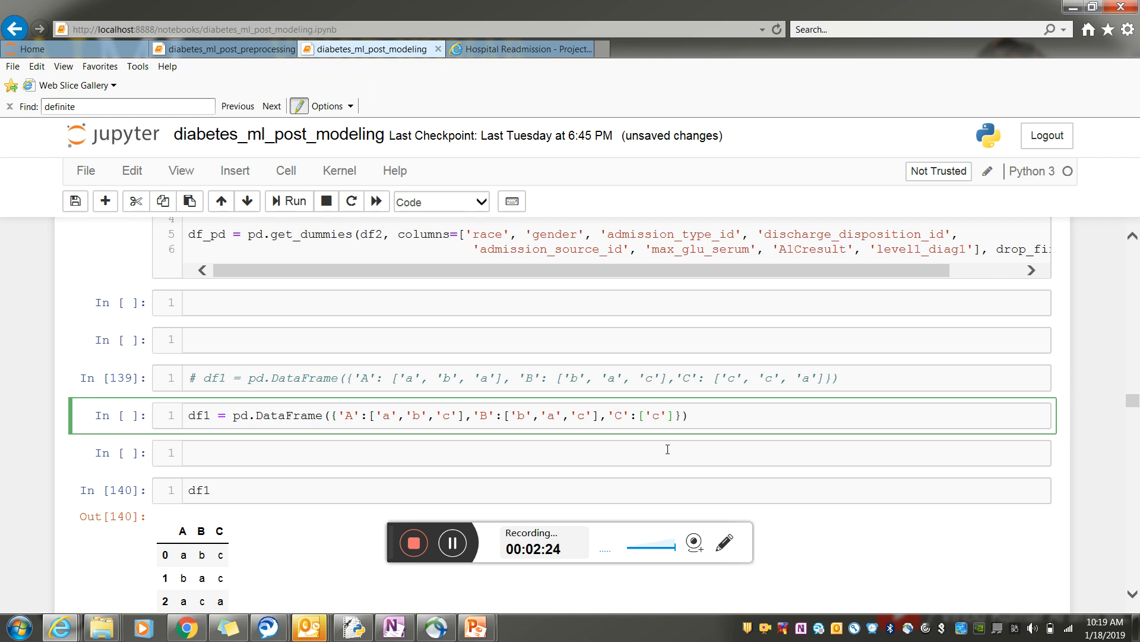
type(",'c','a'")
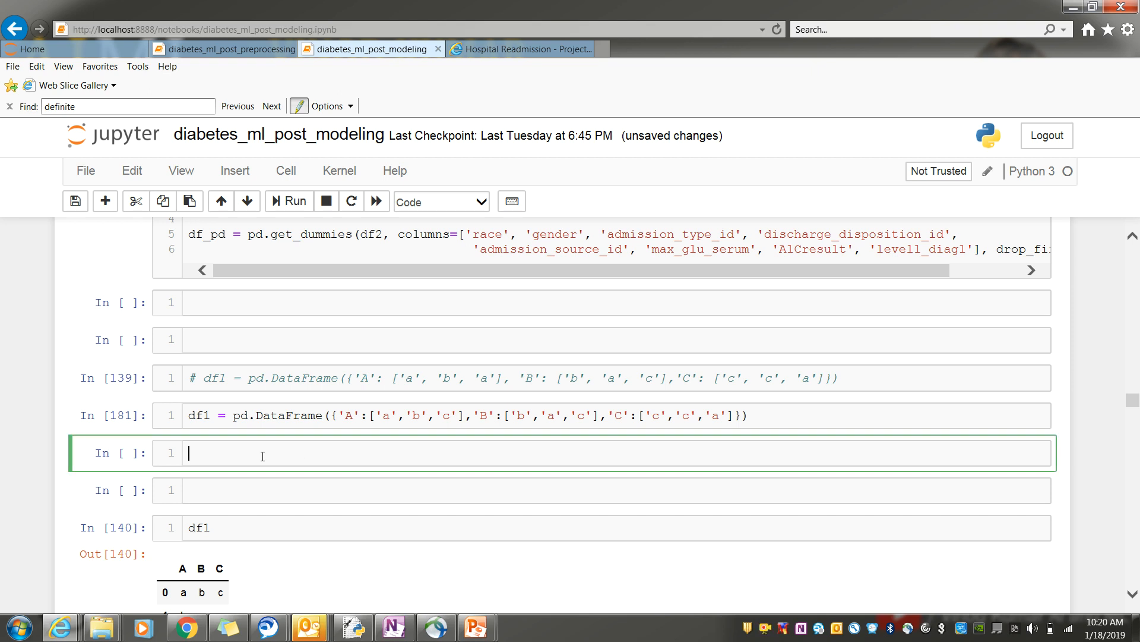
- Run df1 to show its three rows a,b,c / b,a,c / c,c,a
type("ddf")
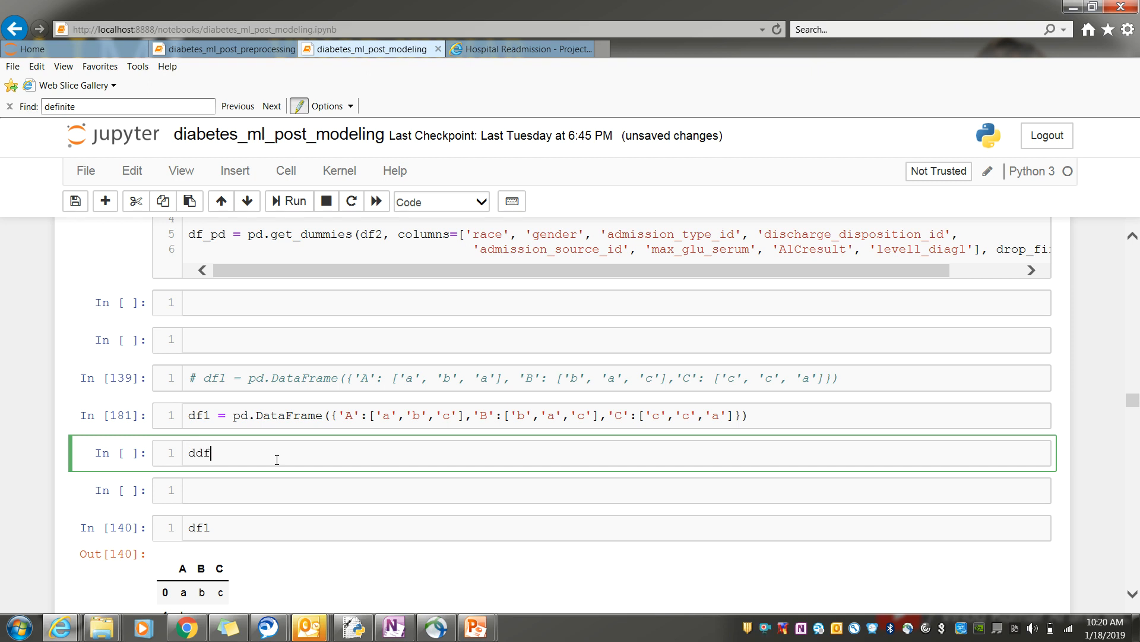
key("Backspace")
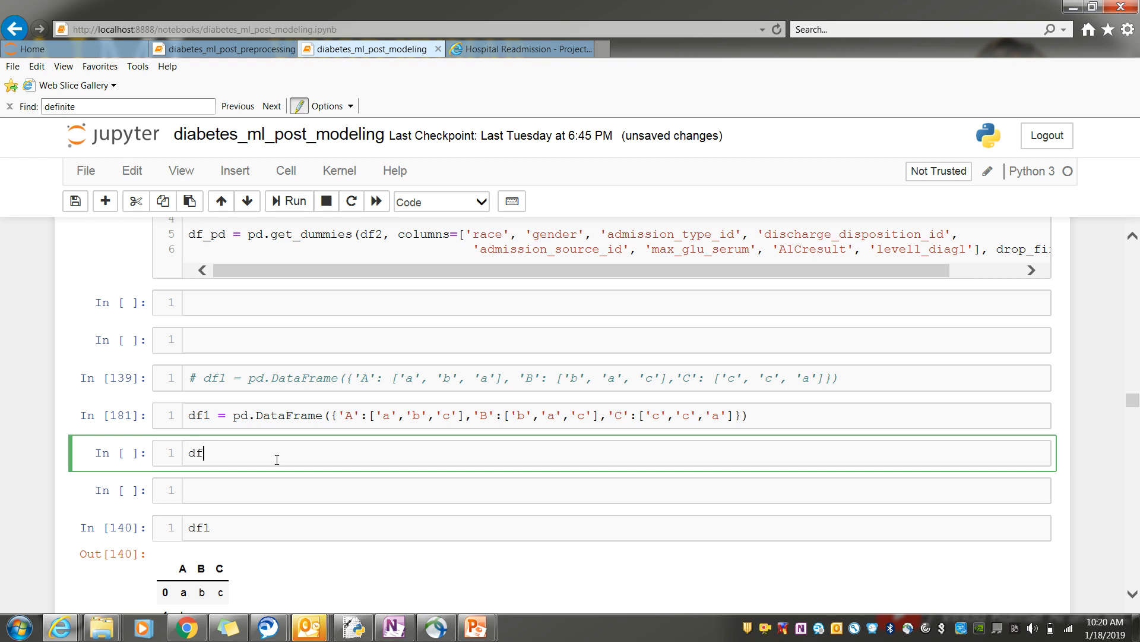
type("1")
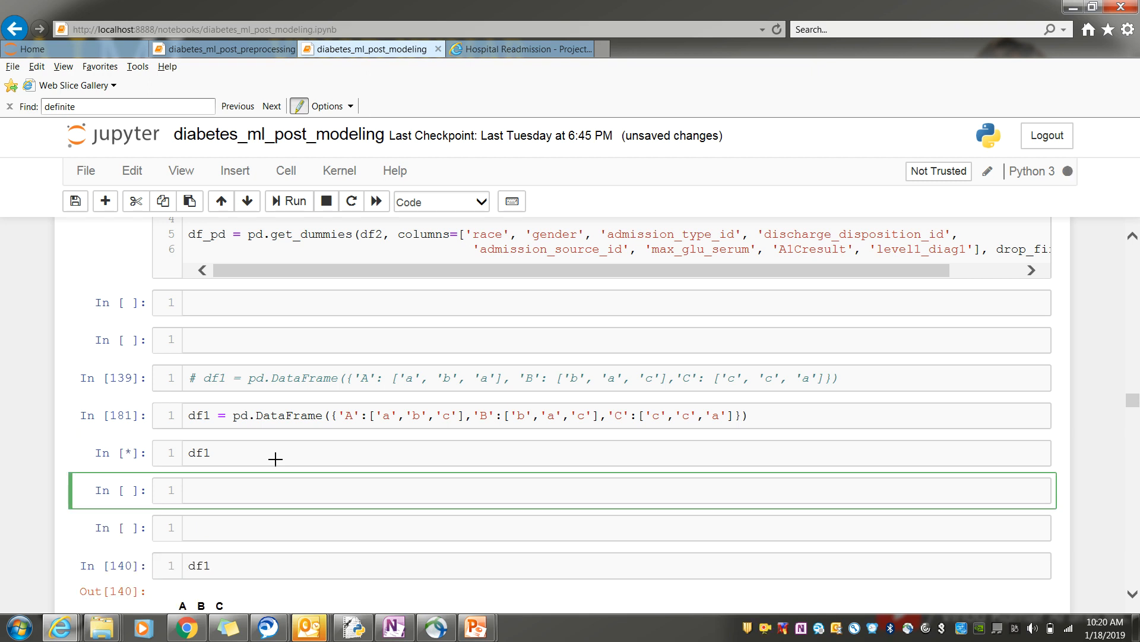
left_click(288, 201)
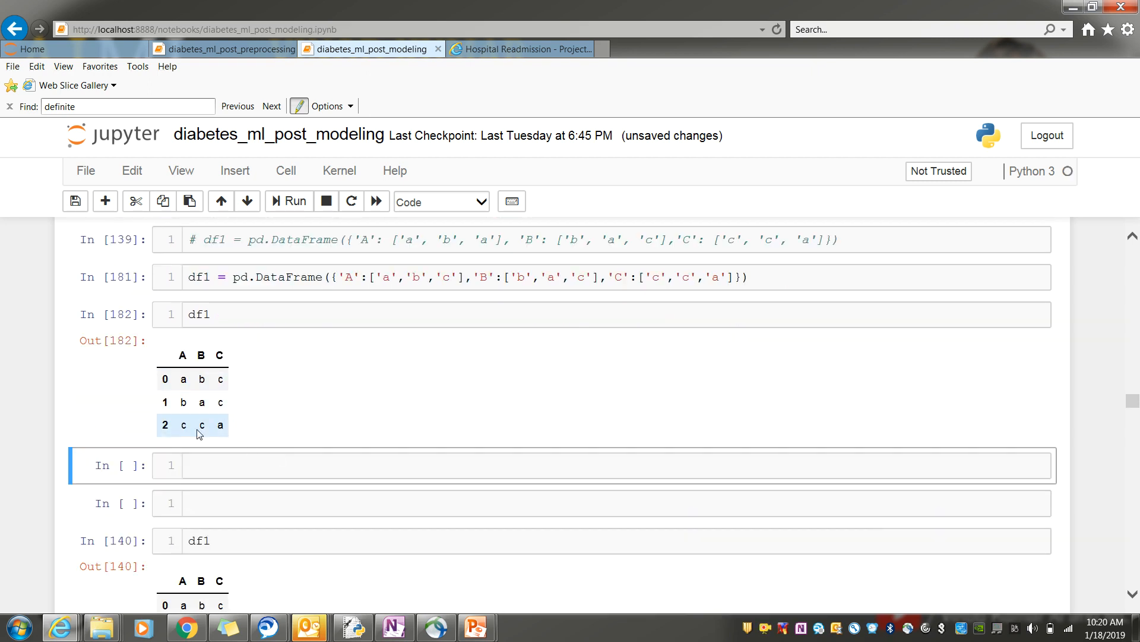
scroll("down", 3)
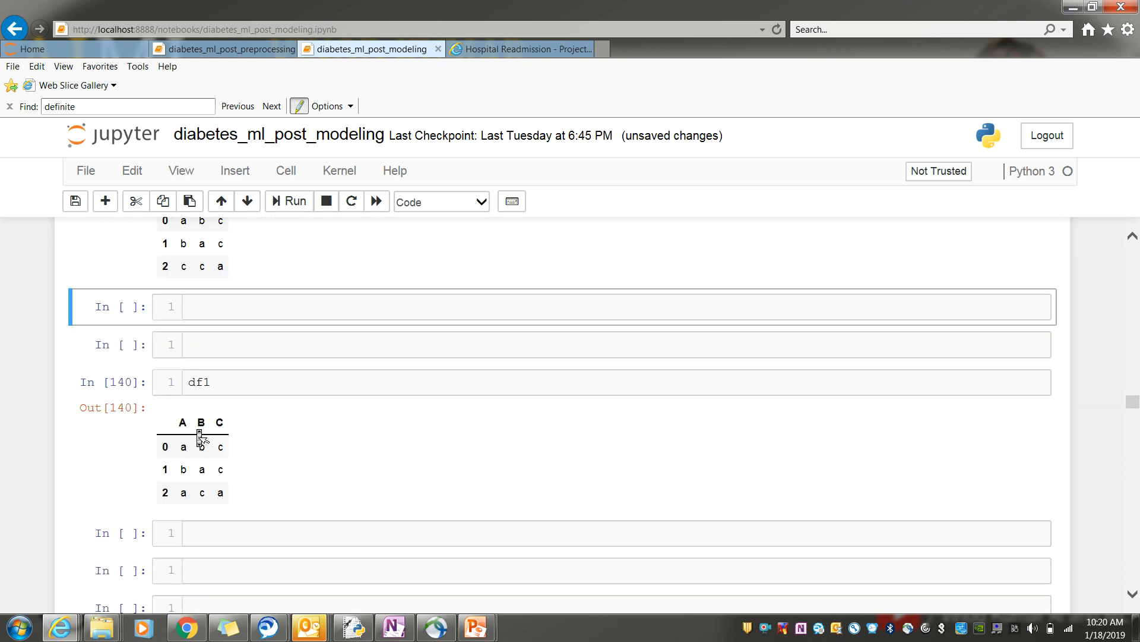
scroll("down", 3)
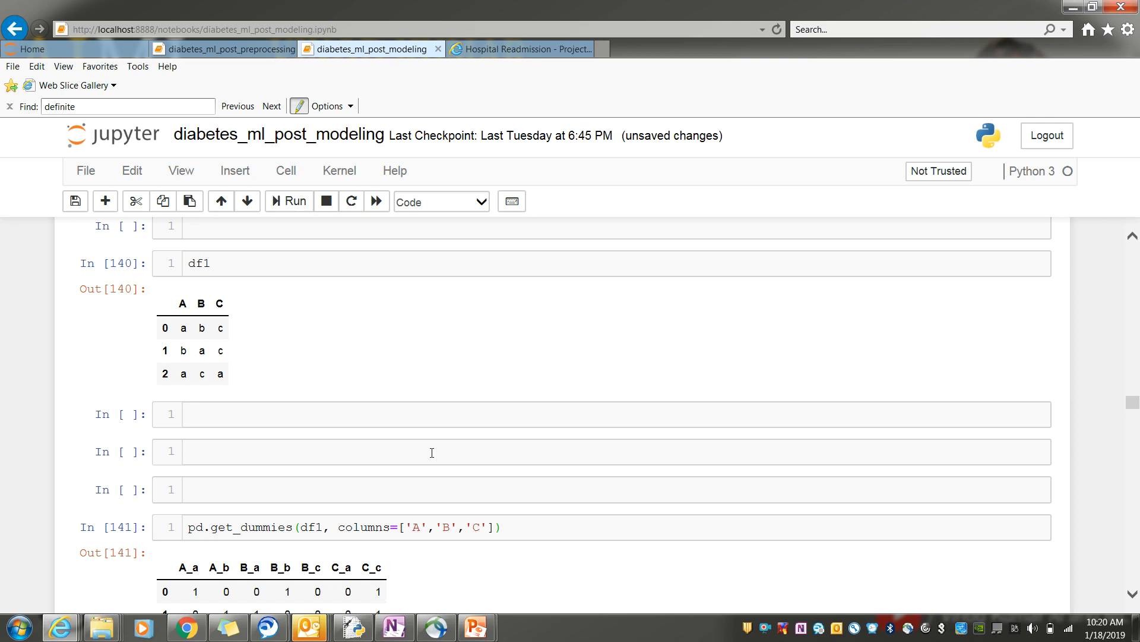
mouse_move(227, 516)
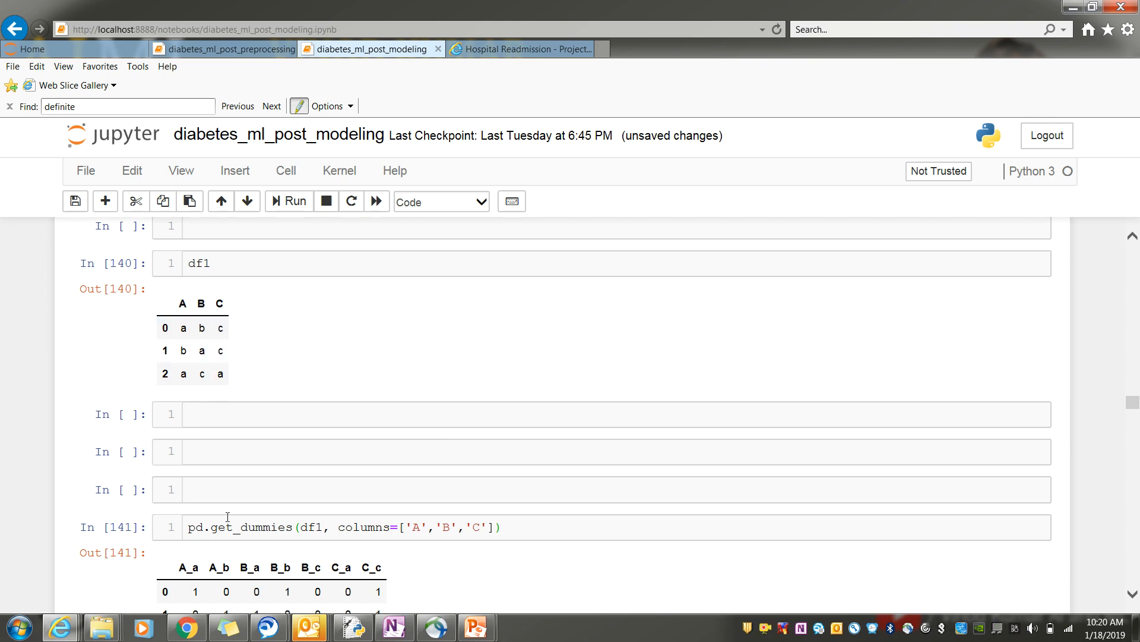
scroll("down", 3)
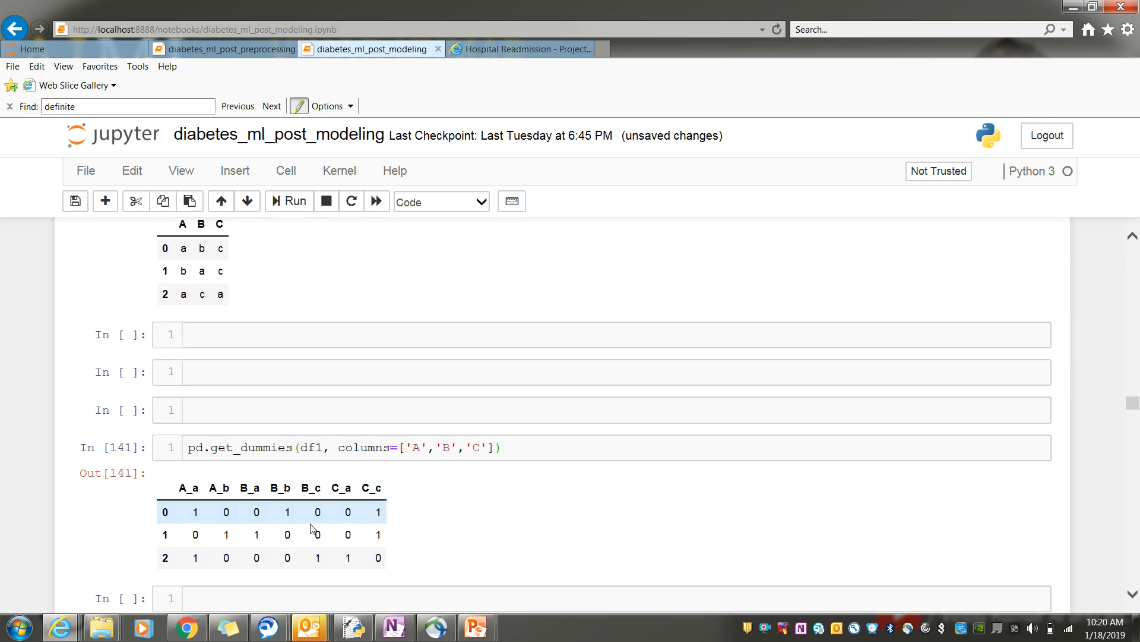
mouse_move(467, 502)
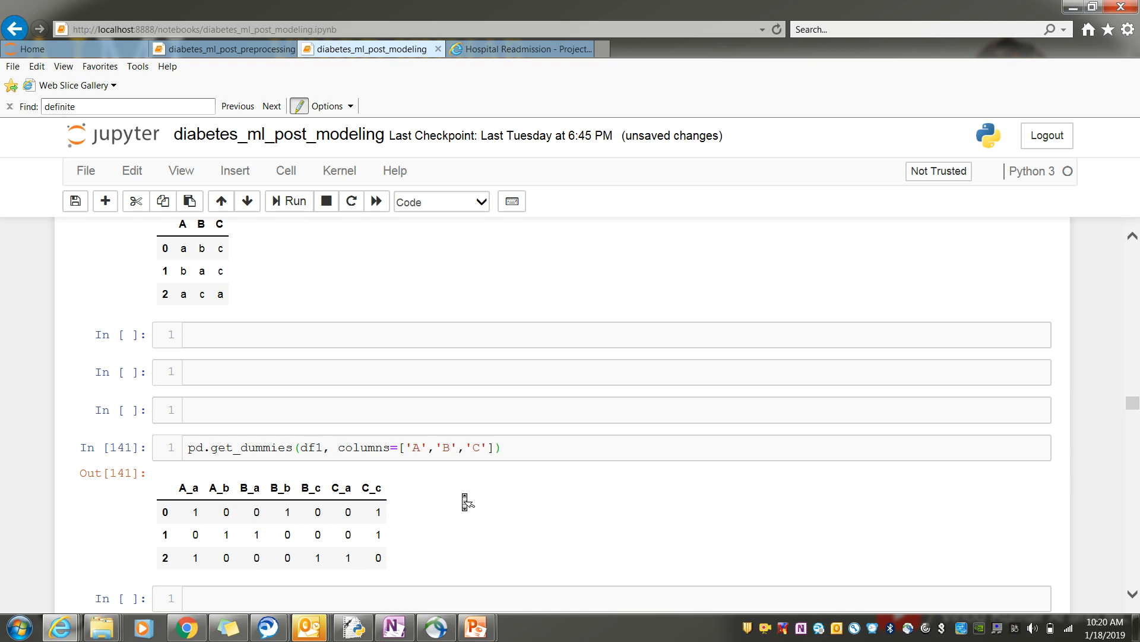
scroll("down", 3)
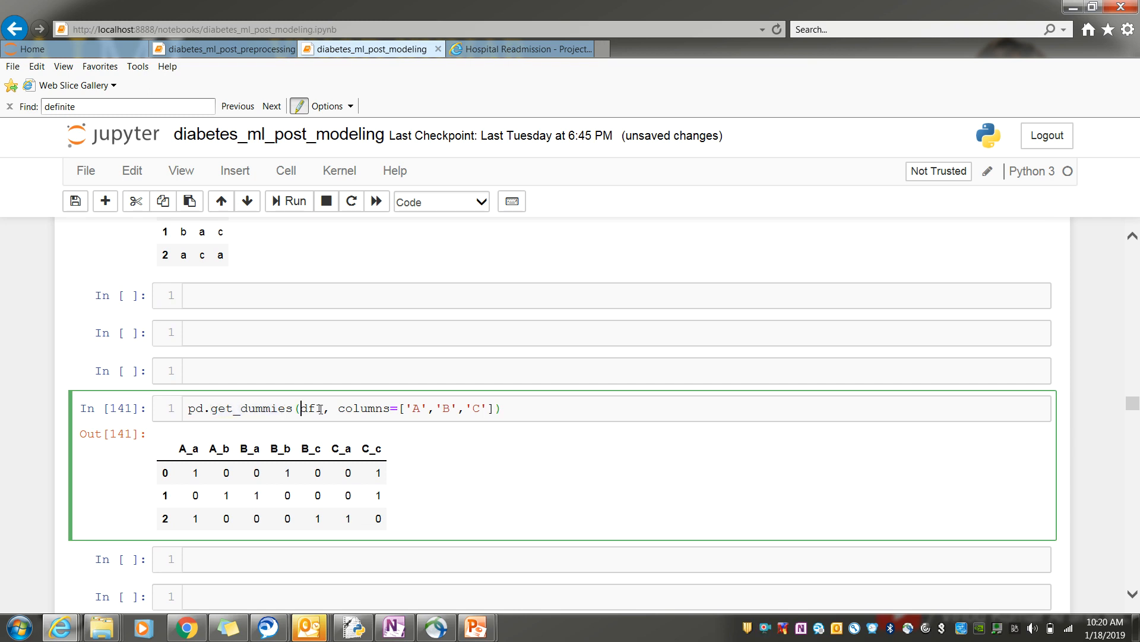
- Rerun pd.get_dummies(df1, columns=['A','B','C']) to get one-hot columns A_a through C_c
double_click(311, 408)
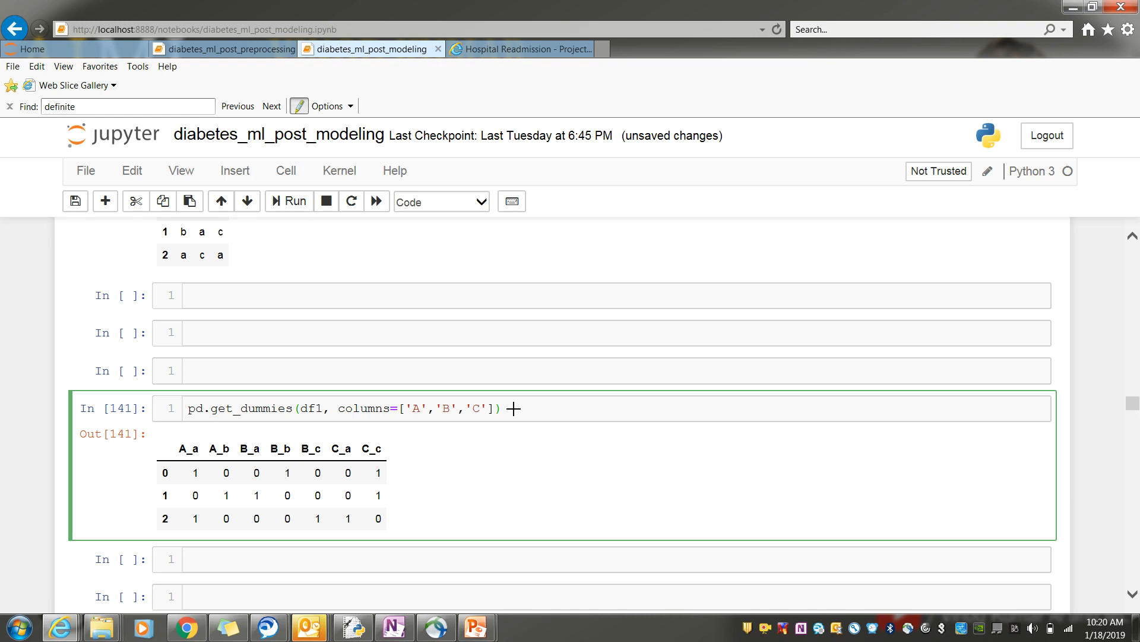
left_click(289, 201)
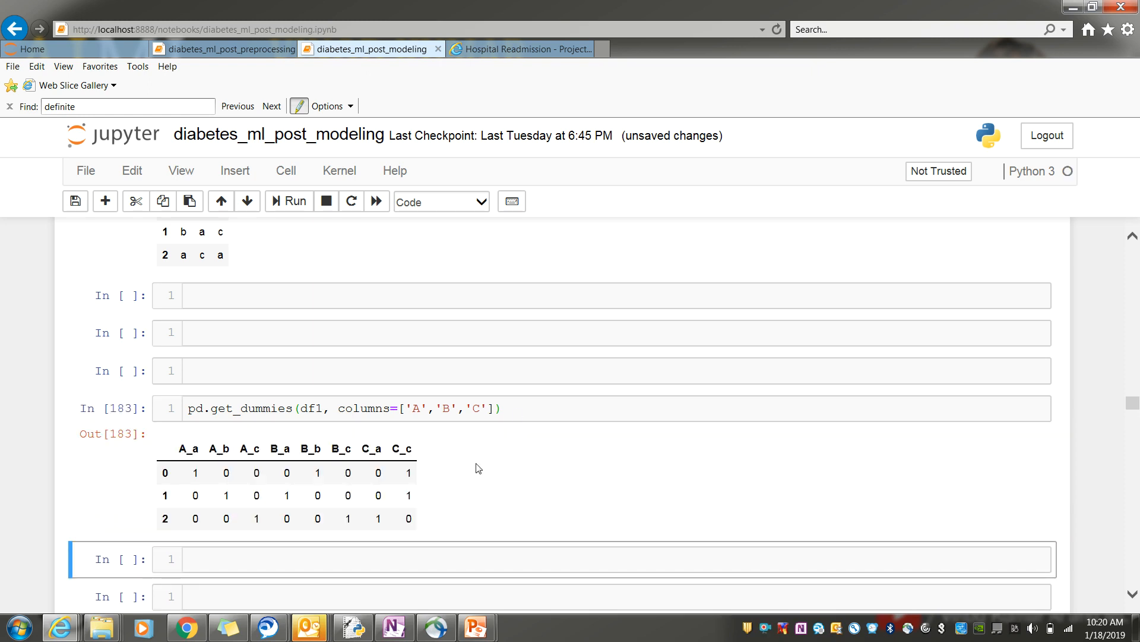
scroll("down", 3)
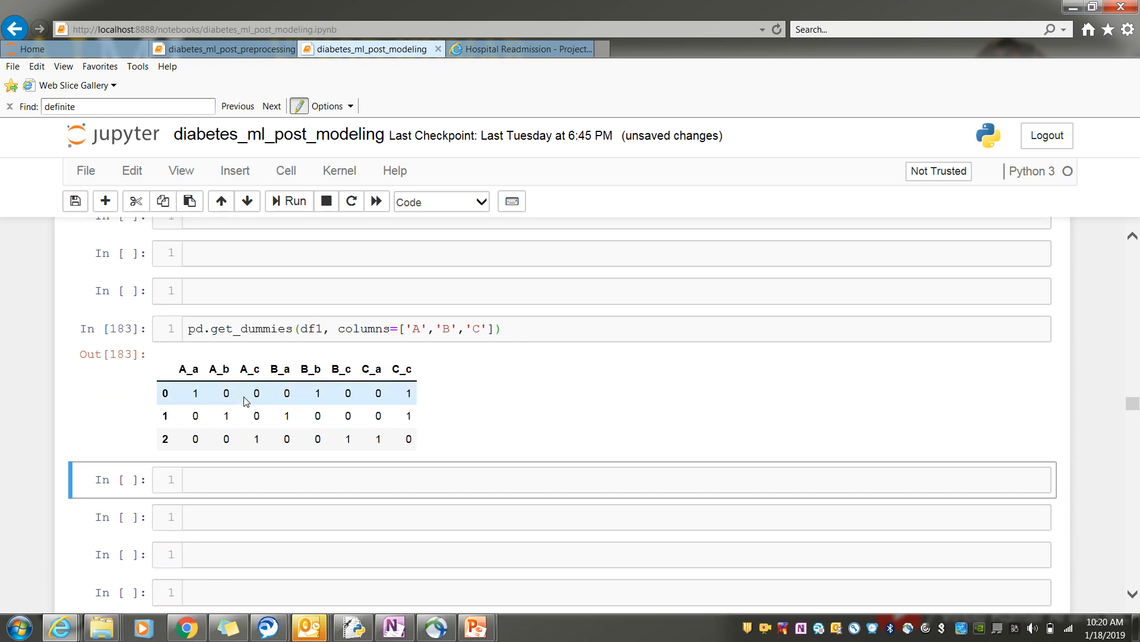
mouse_move(142, 405)
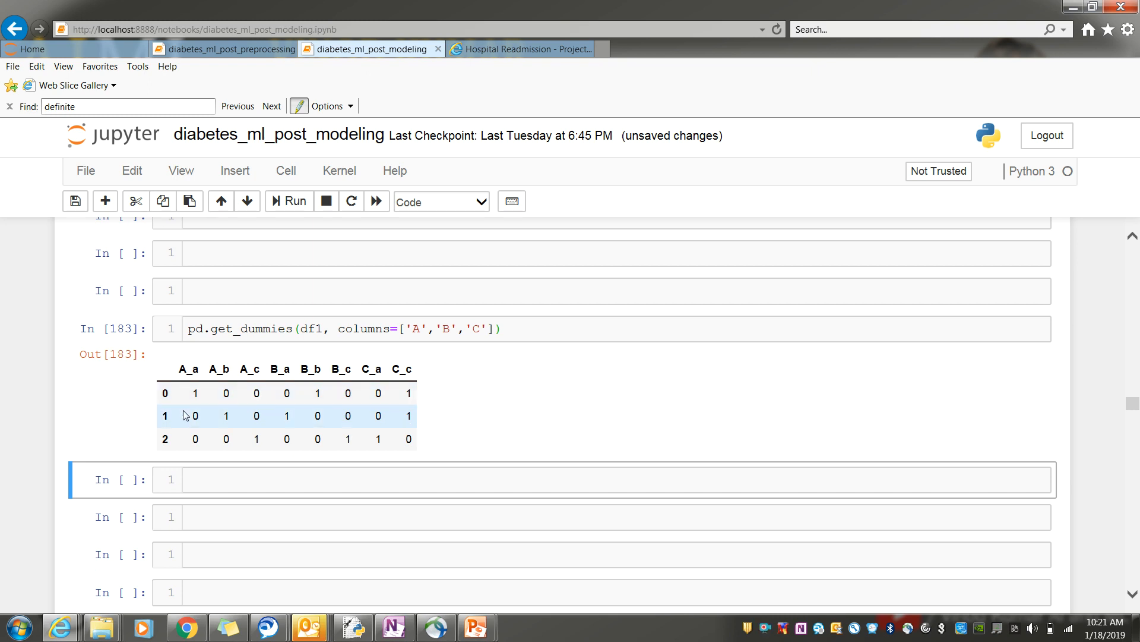
mouse_move(177, 387)
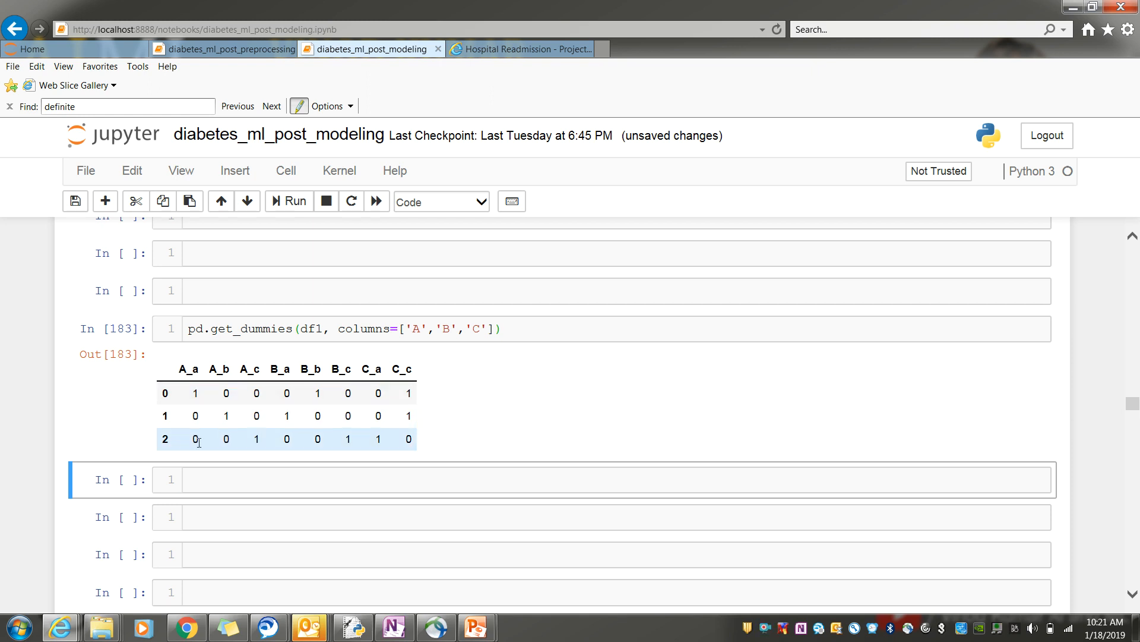
mouse_move(488, 397)
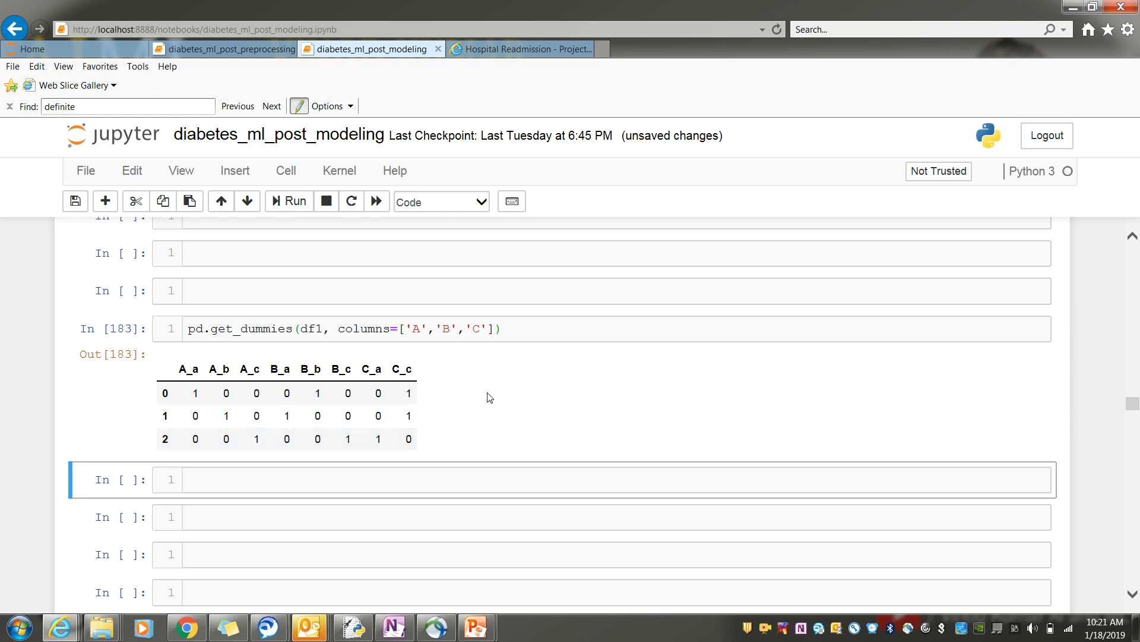
mouse_move(527, 430)
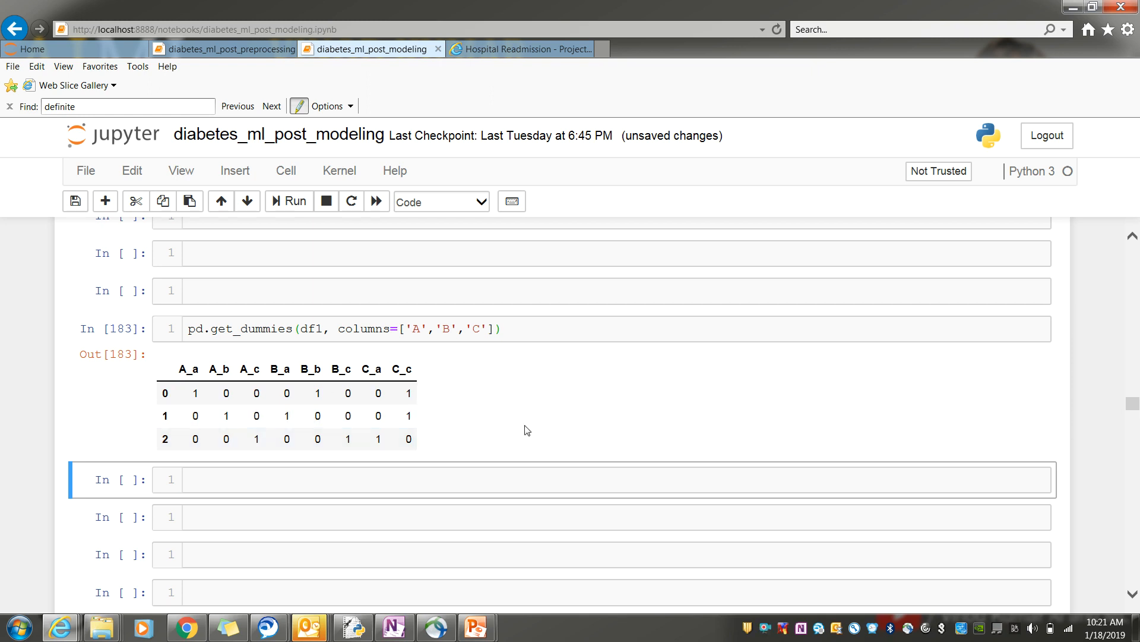